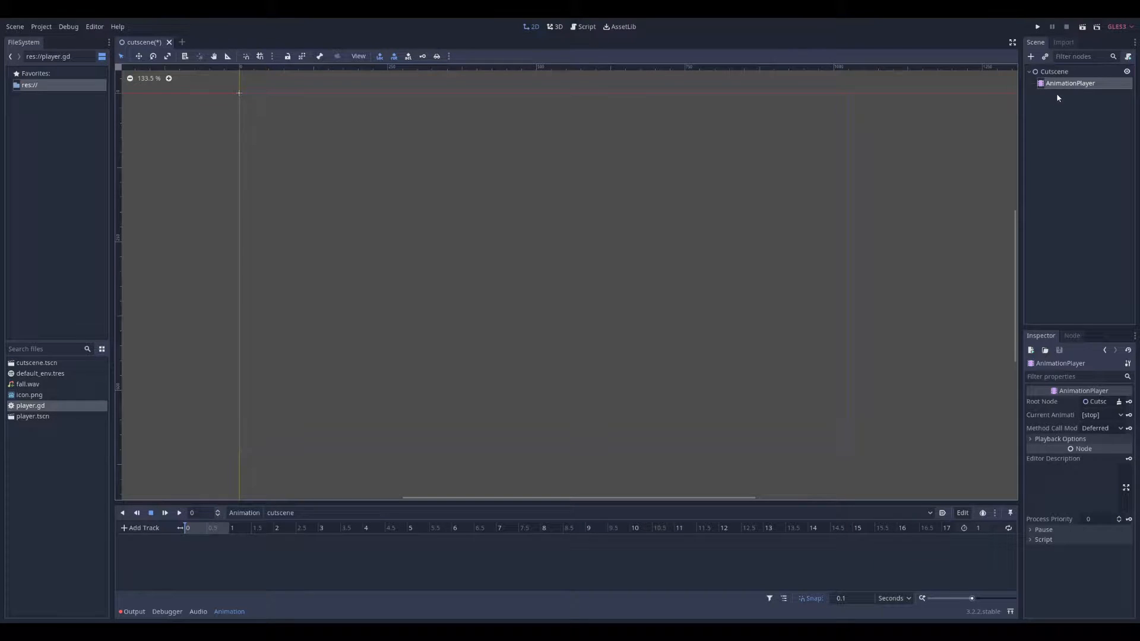
mouse_move(1070, 83)
type("colo")
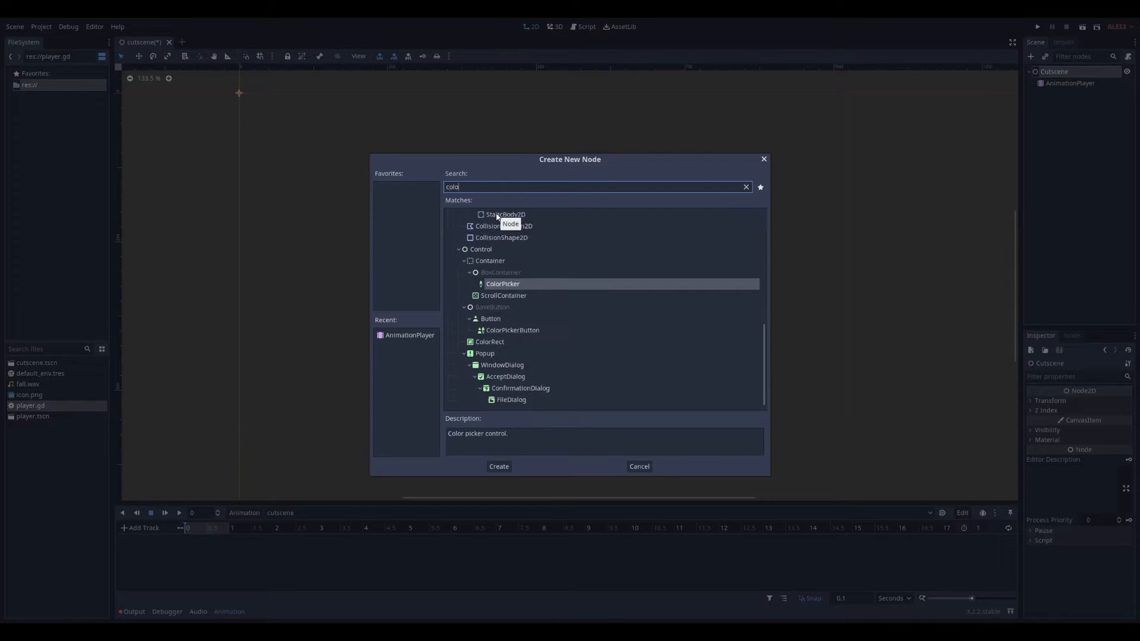
Add a ColorRect node as the dark floor for the cutscene scene
left_click(498, 465)
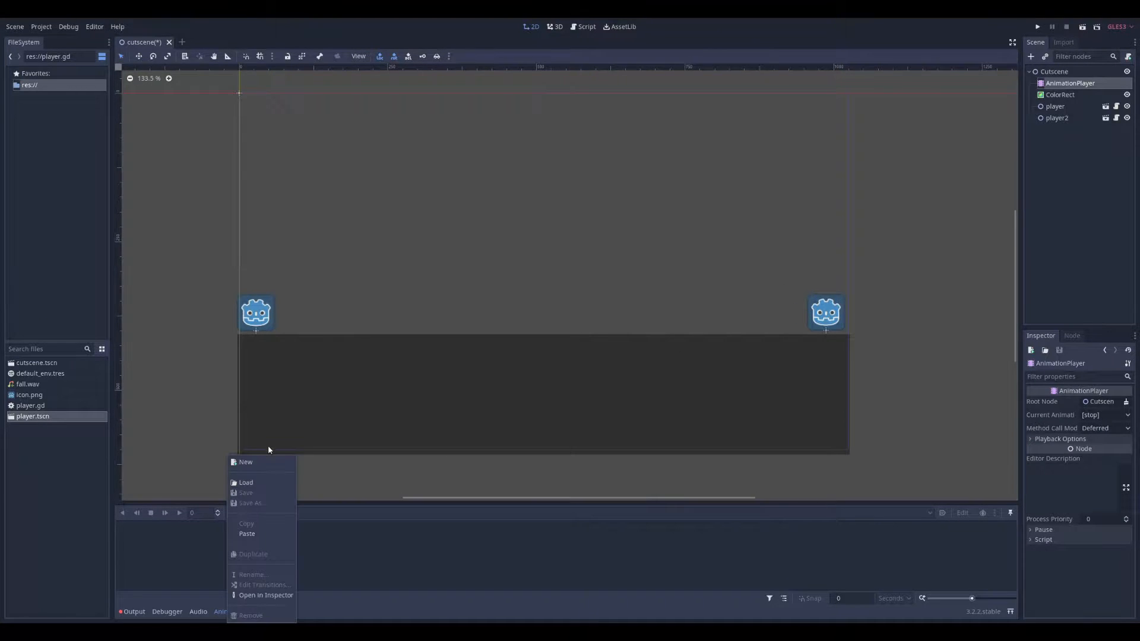
Create the 'cutscene' animation and key the player's Transform Position at time 0
left_click(245, 462)
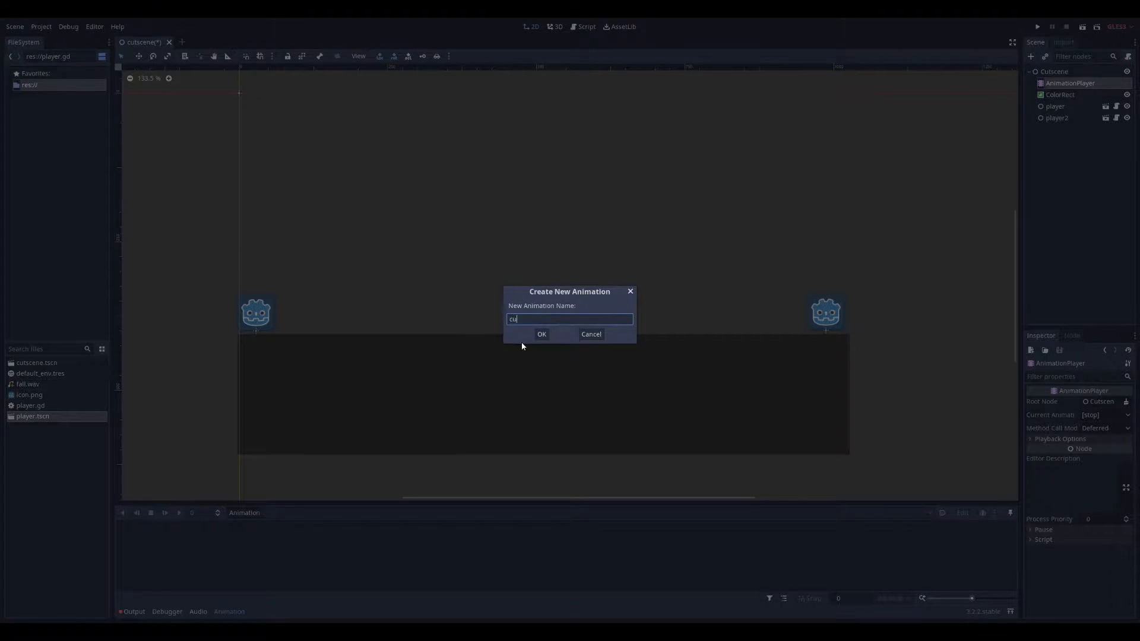
left_click(542, 334)
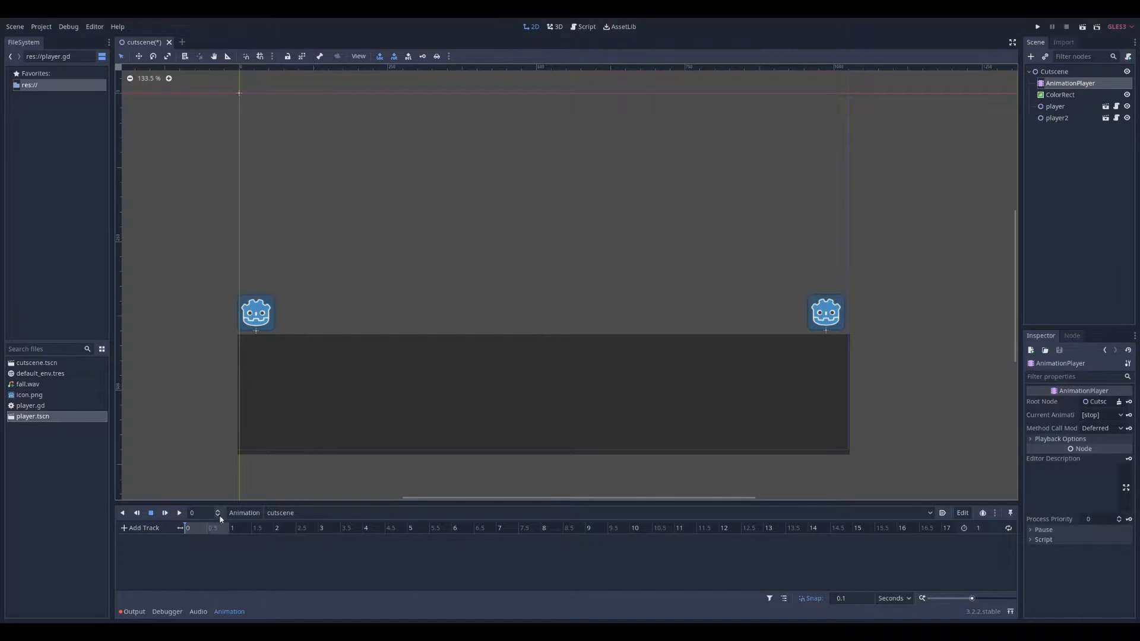
left_click(1055, 106)
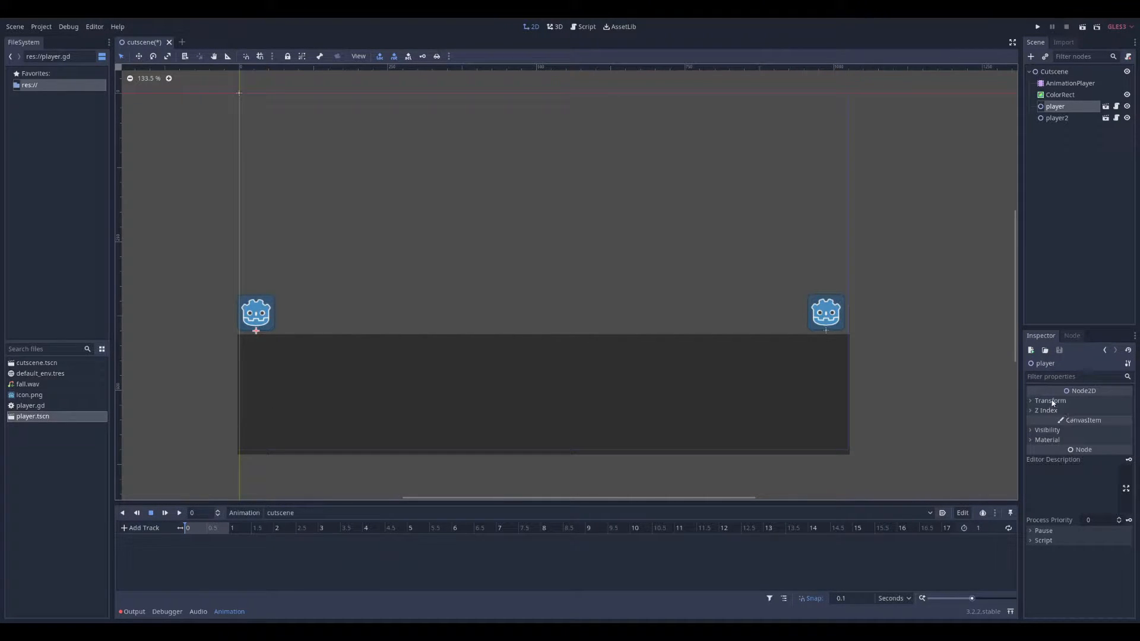
left_click(1130, 412)
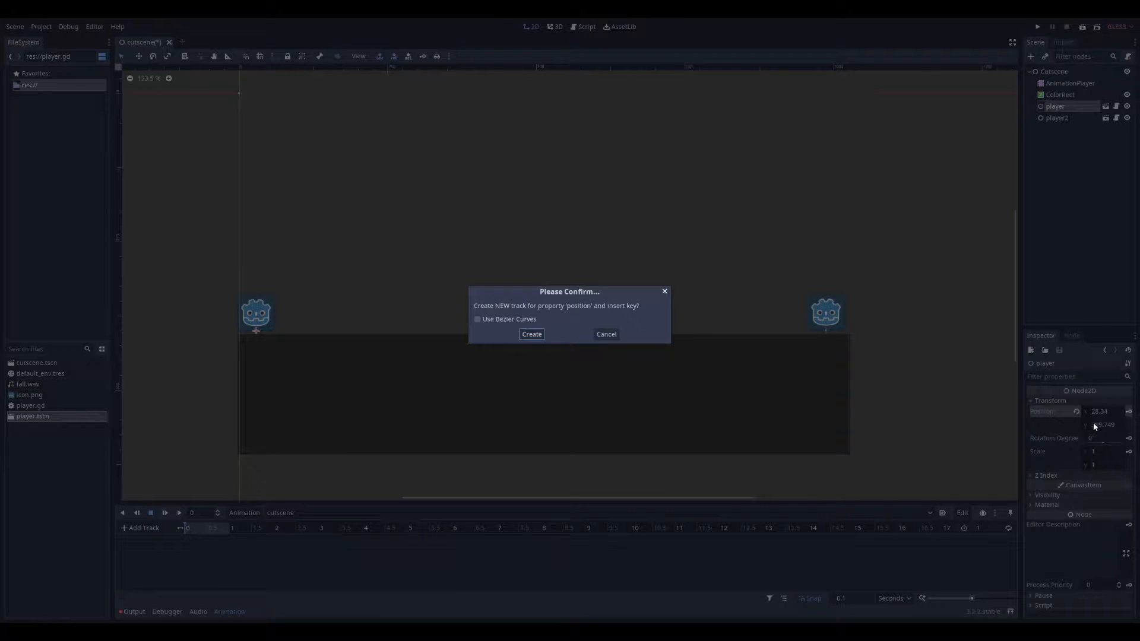
left_click(531, 334)
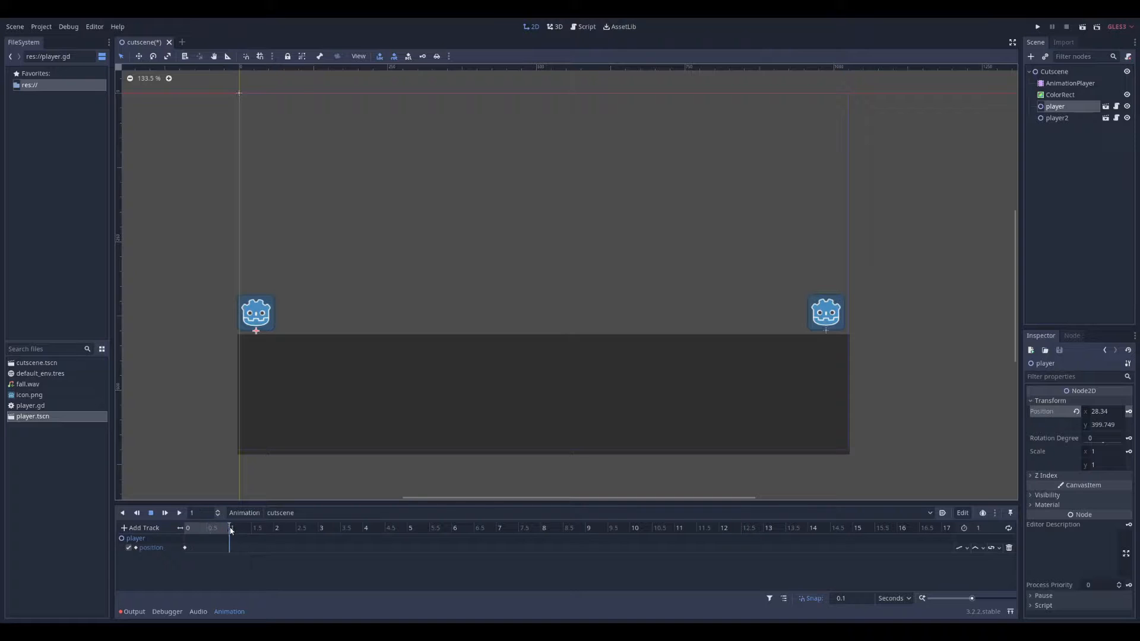
Move the player rightward for its 1-second position and rewind the animation to its start
left_click_drag(256, 312, 469, 313)
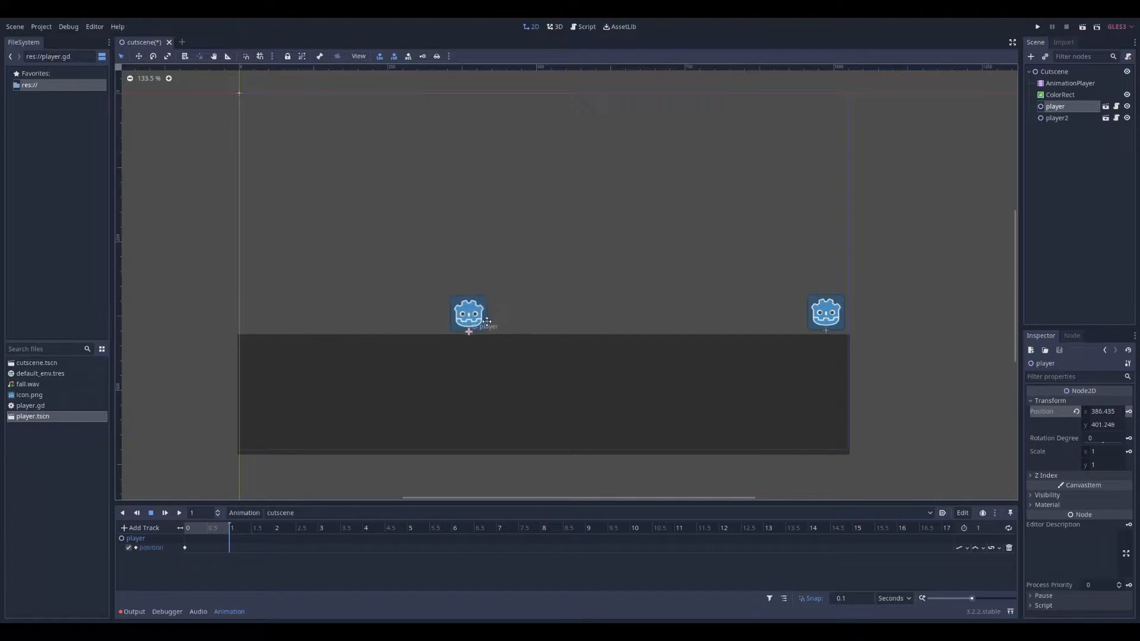
left_click_drag(470, 313, 519, 314)
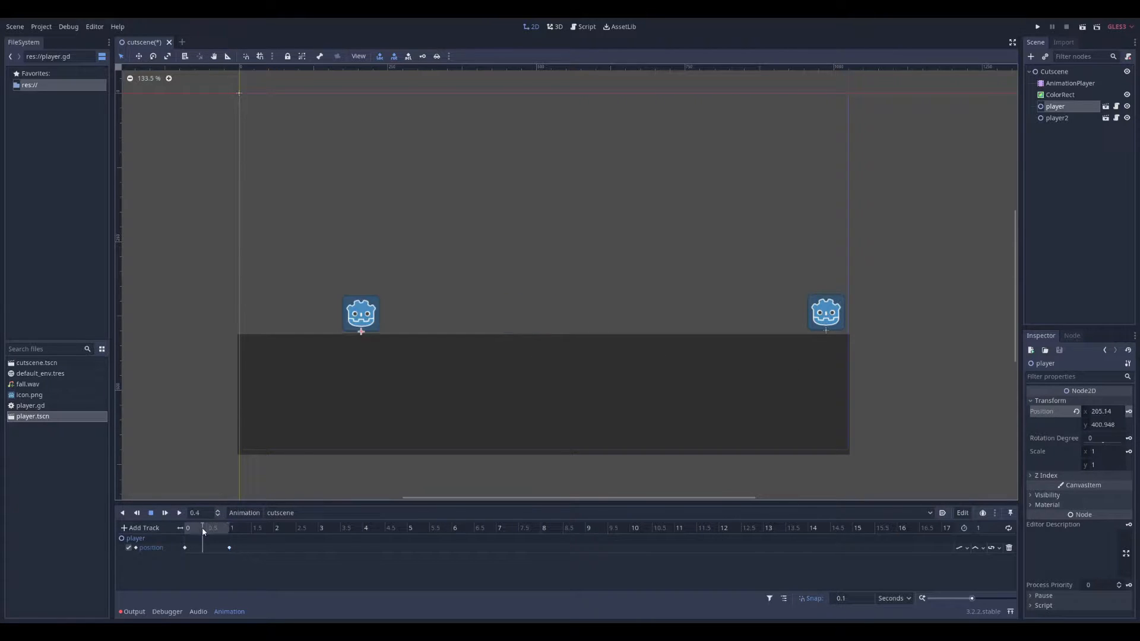
left_click(229, 528)
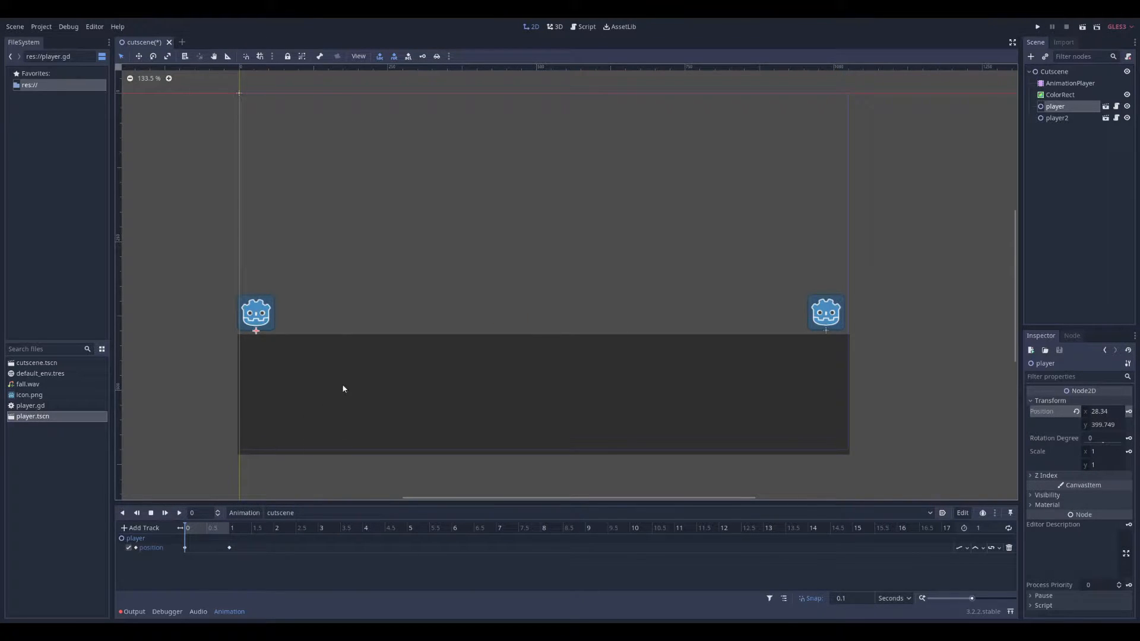
Save the cutscene scene with Ctrl+S and test-run it once
key("ctrl+s")
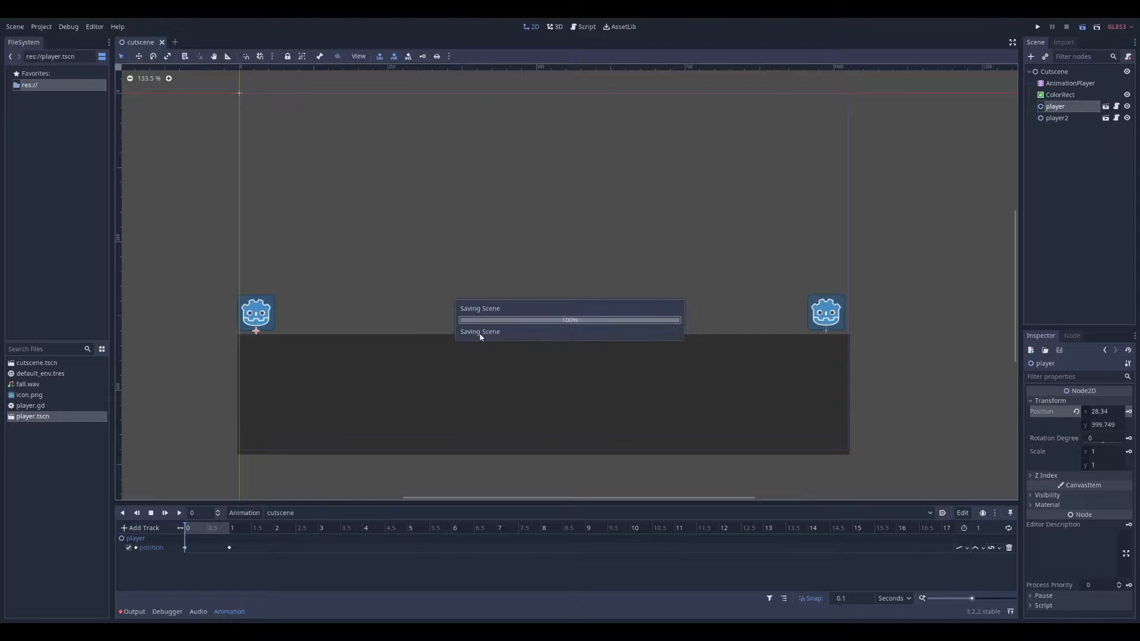
left_click(1037, 26)
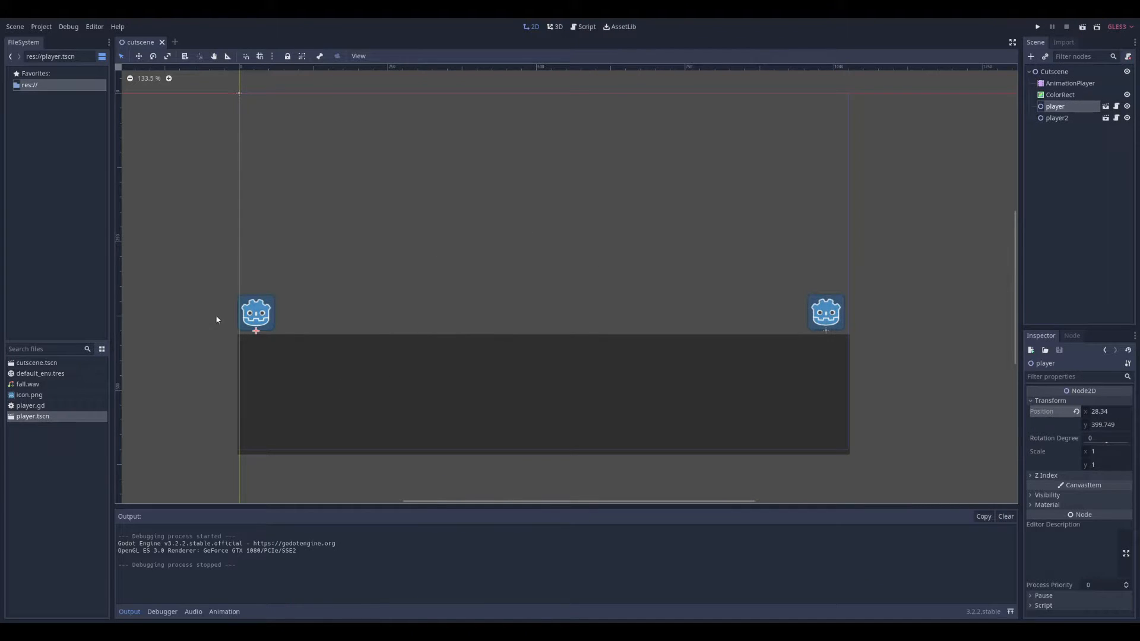
mouse_move(247, 322)
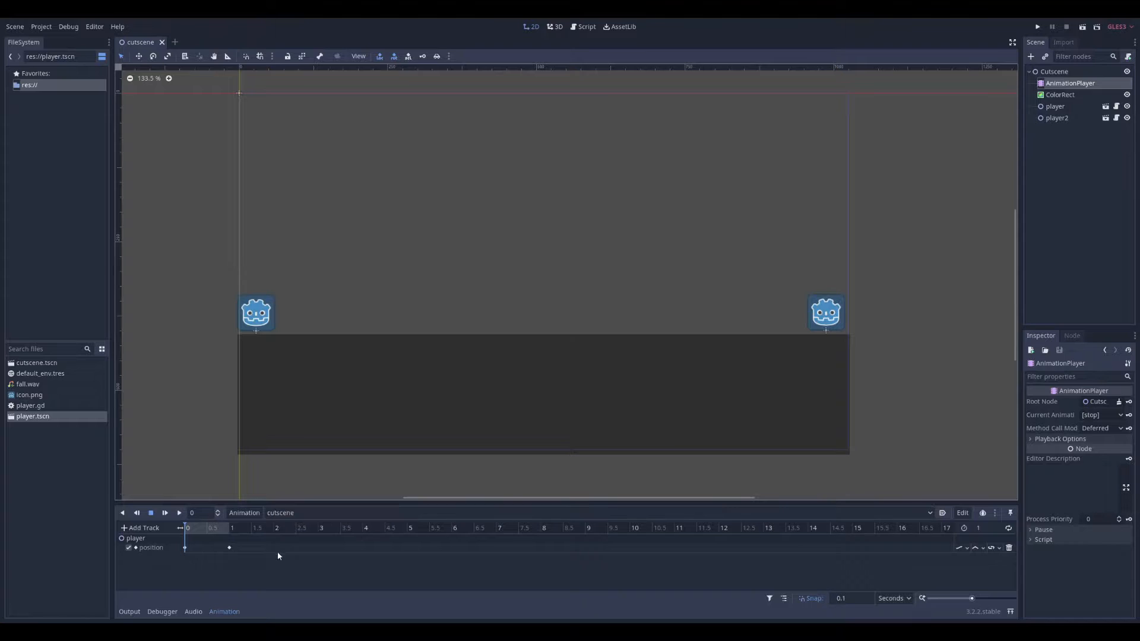
Add a Call Method track on the player node
left_click(143, 527)
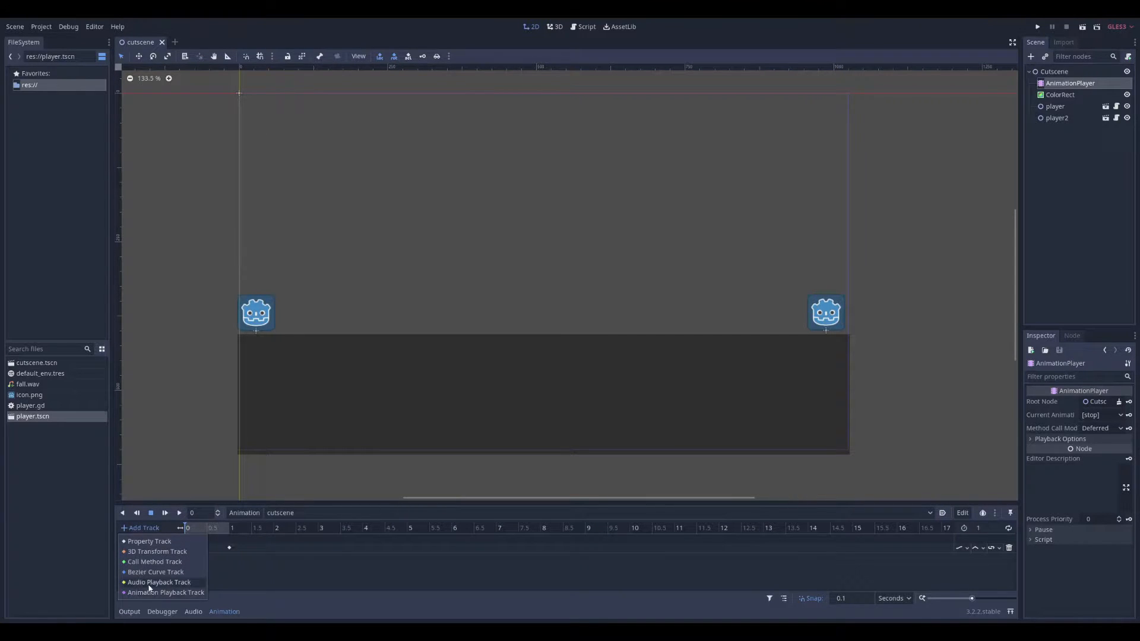
left_click(149, 542)
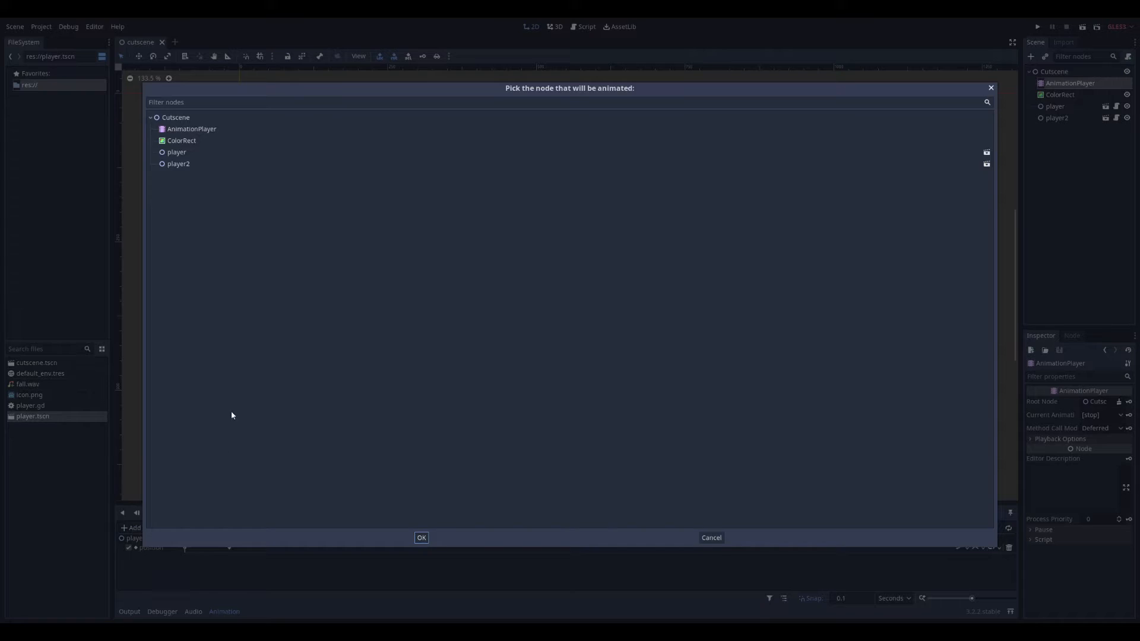
left_click(420, 537)
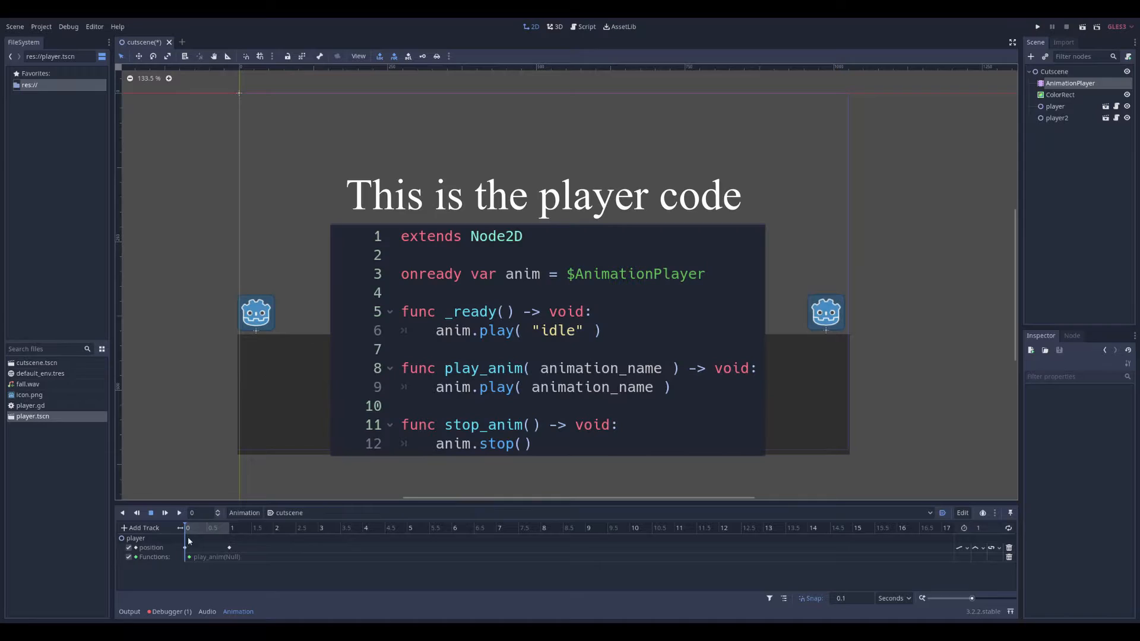
Set the method key's string argument so play_anim("walk") runs at time zero
left_click(189, 557)
type("walk")
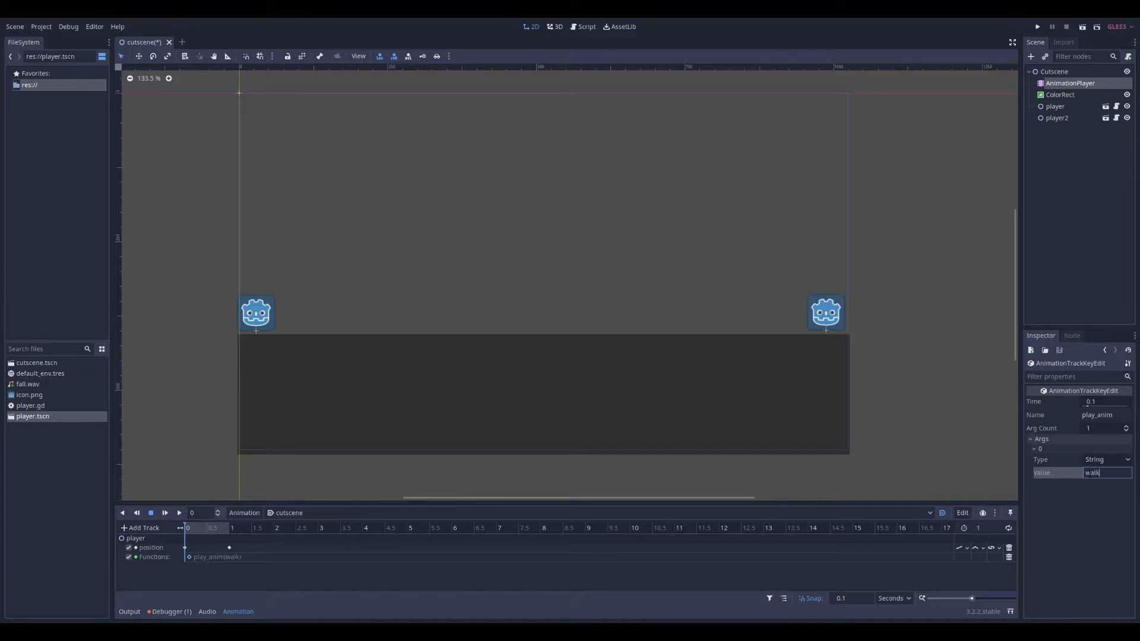
left_click(1060, 95)
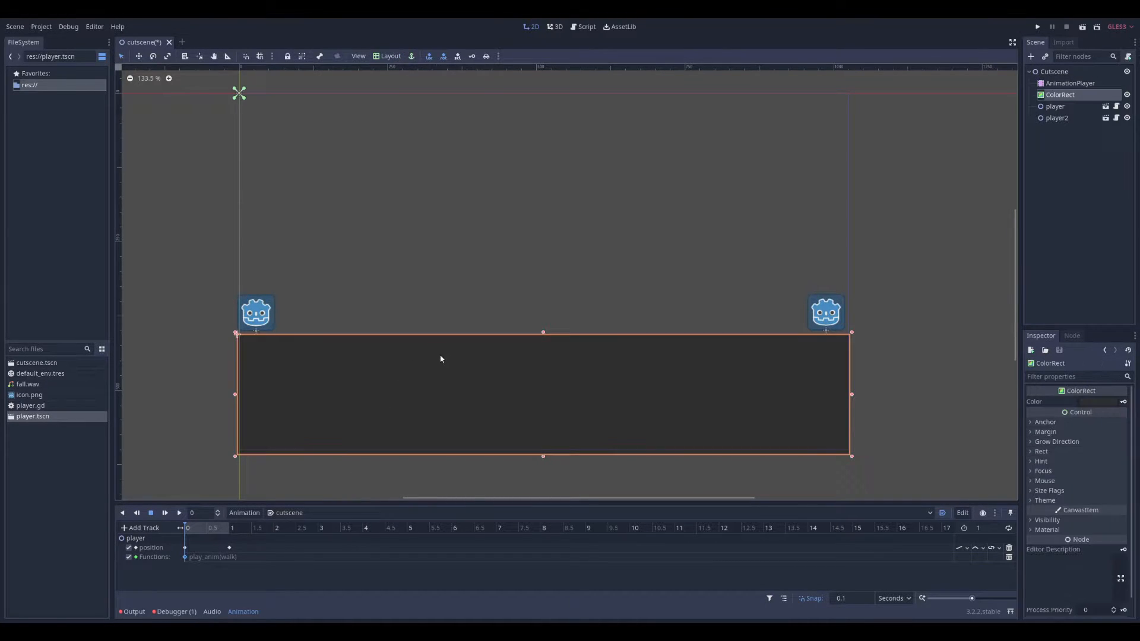
left_click(1037, 27)
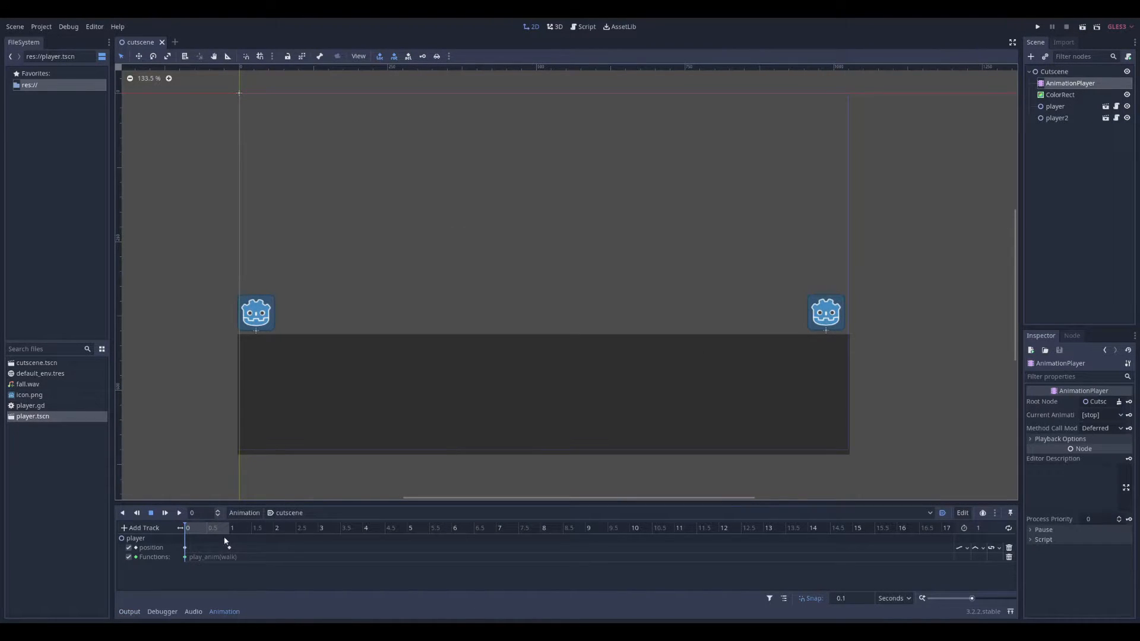
Insert a stop_anim function key on the player's track at 1 second
left_click(232, 528)
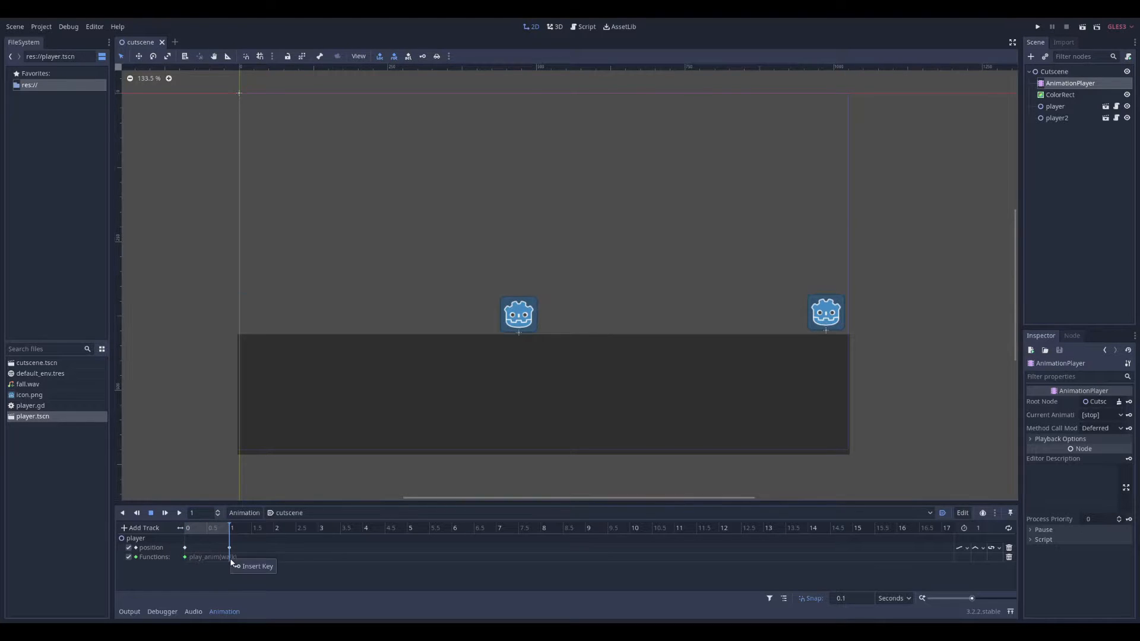
left_click(234, 557)
type("audi")
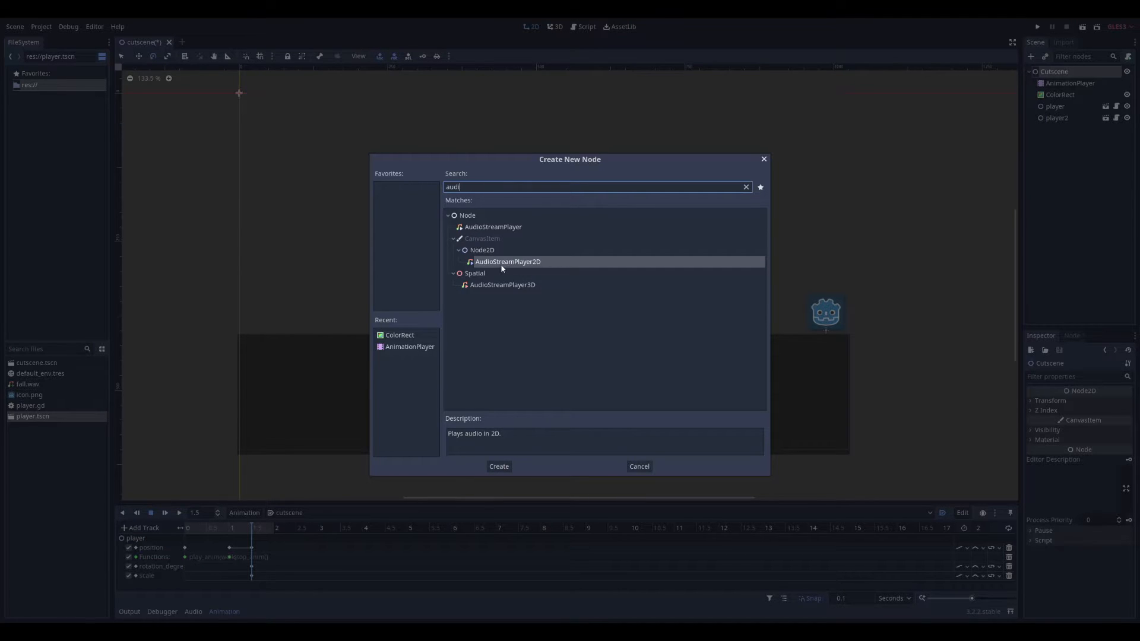
Create the AudioStreamPlayer2D node and add its track to the cutscene animation
left_click(497, 465)
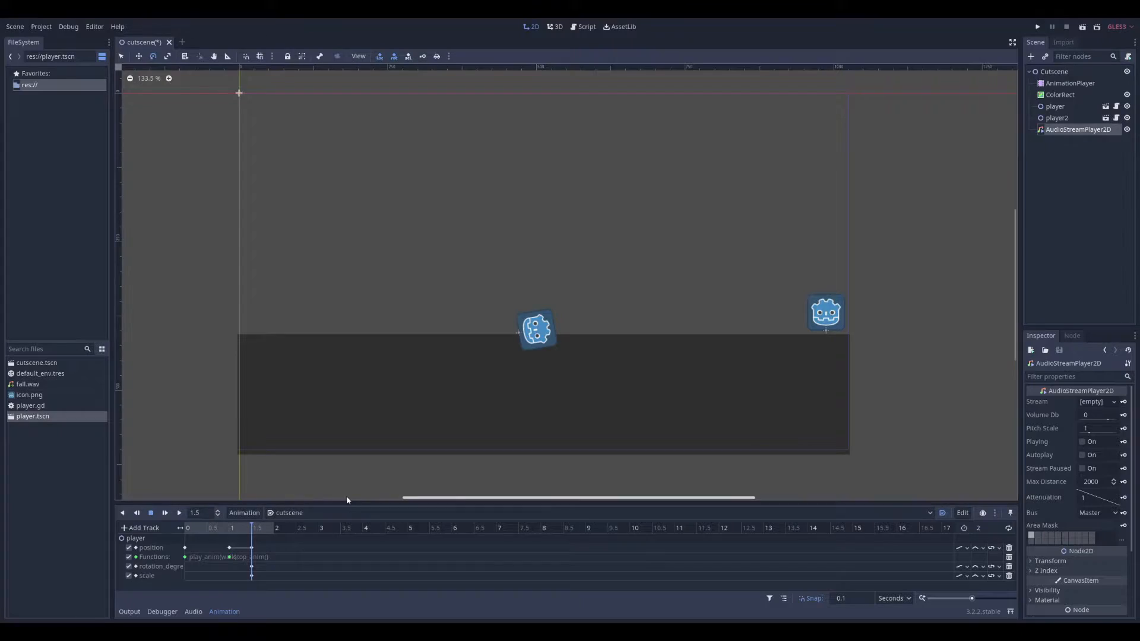
left_click(143, 528)
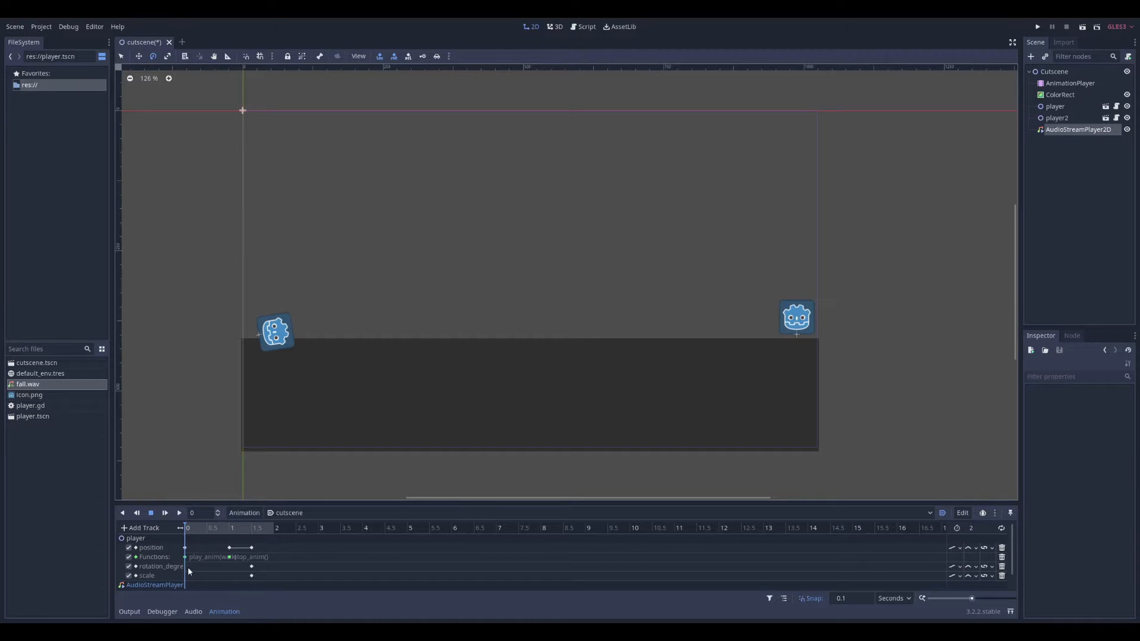
mouse_move(262, 479)
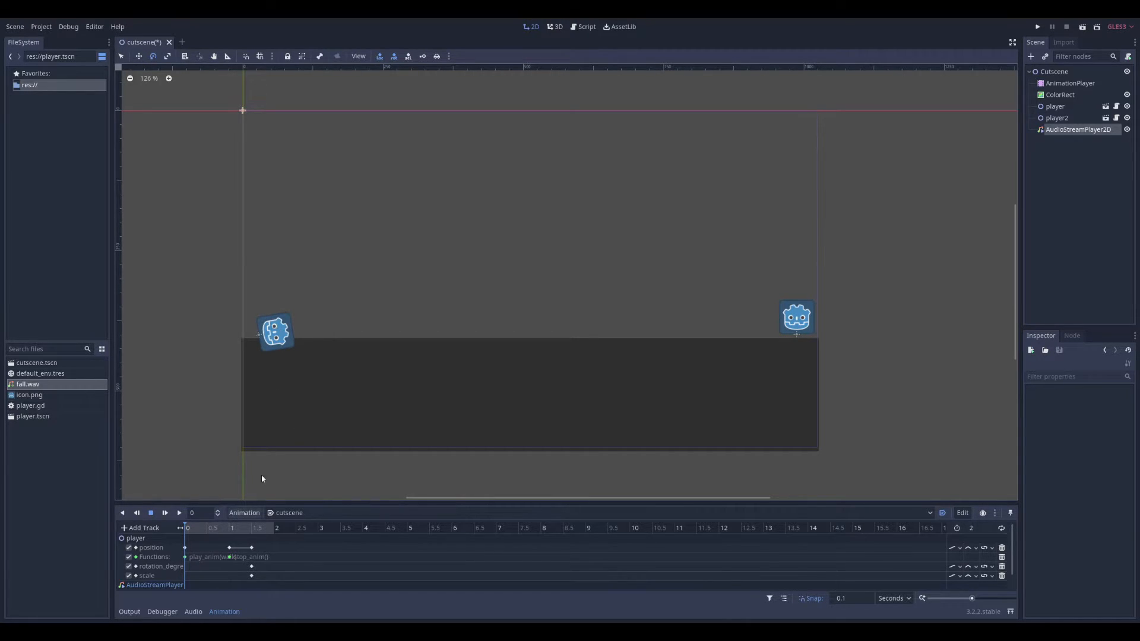
Place the player at the platform's left end for time 0 and save the scene
left_click(211, 527)
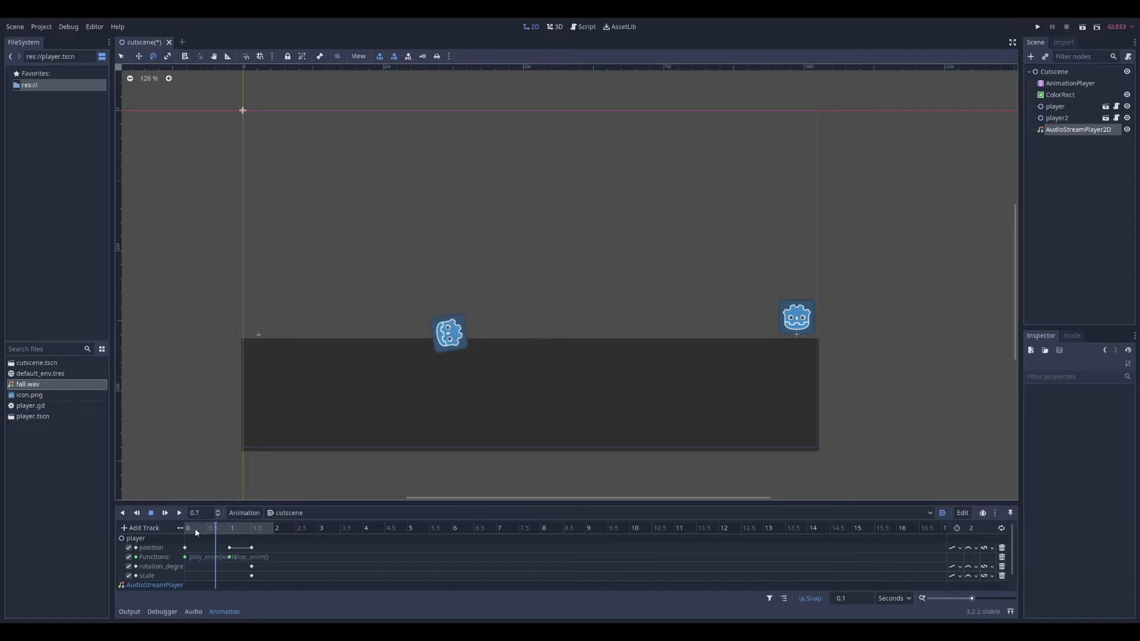
left_click(1054, 106)
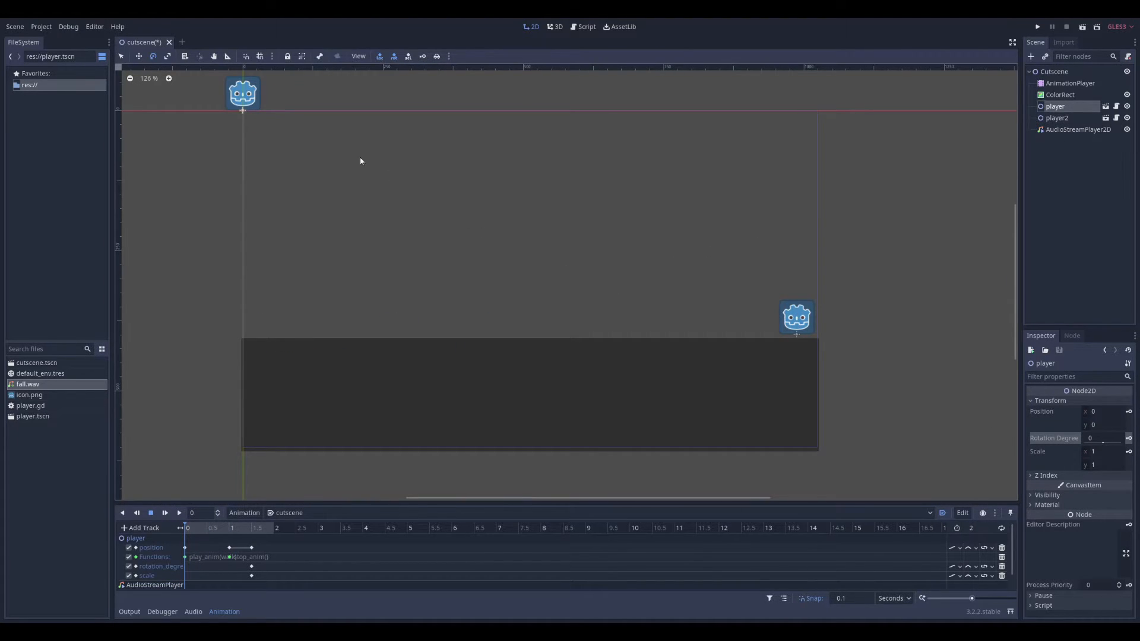
left_click_drag(243, 93, 267, 320)
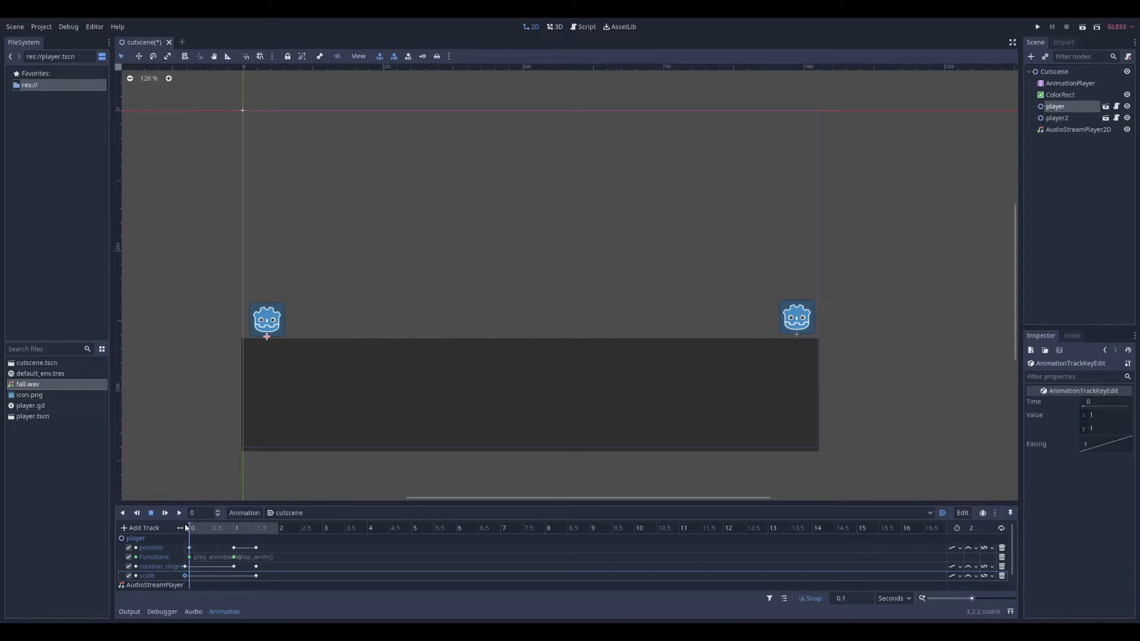
key("ctrl+s")
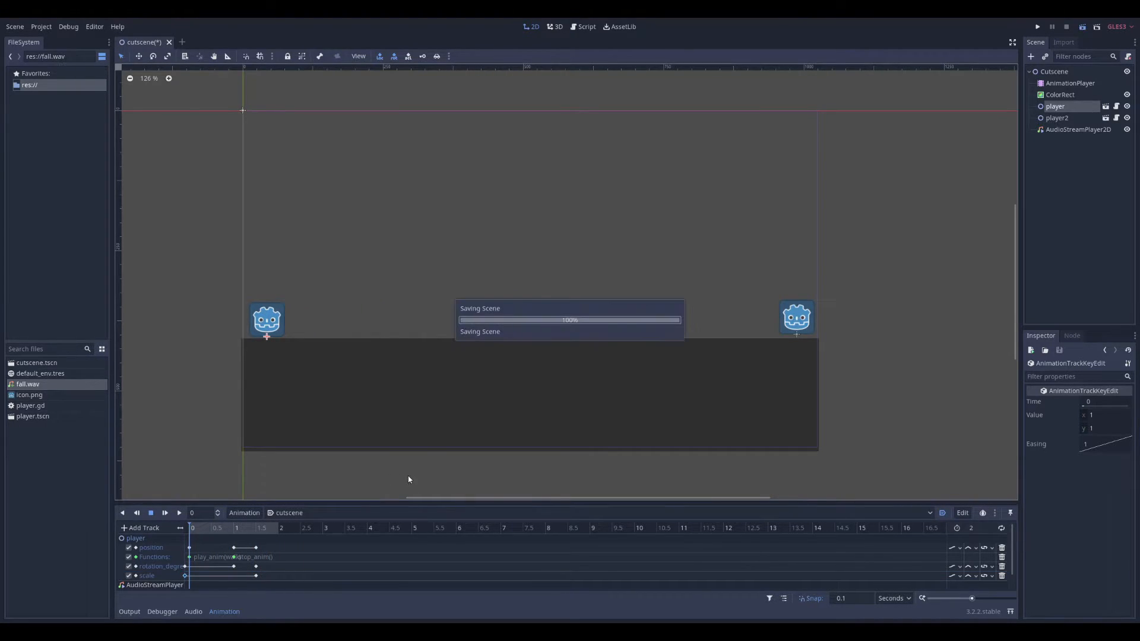
Select the AnimationPlayer, then open the other project's Intro.tscn example cutscene
left_click(1038, 28)
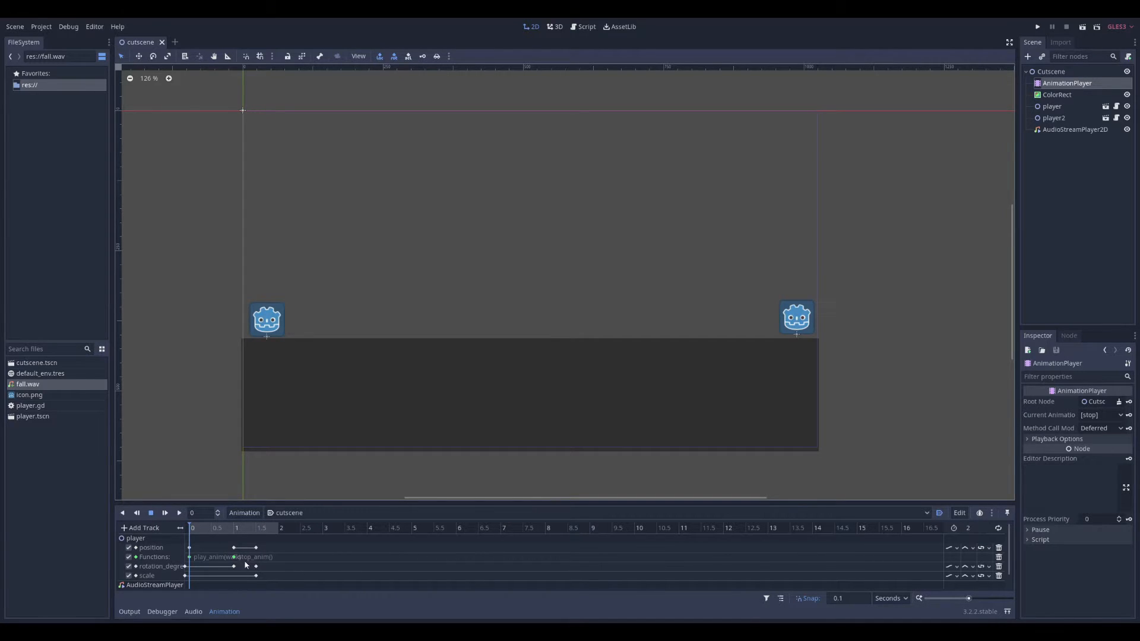
left_click(255, 557)
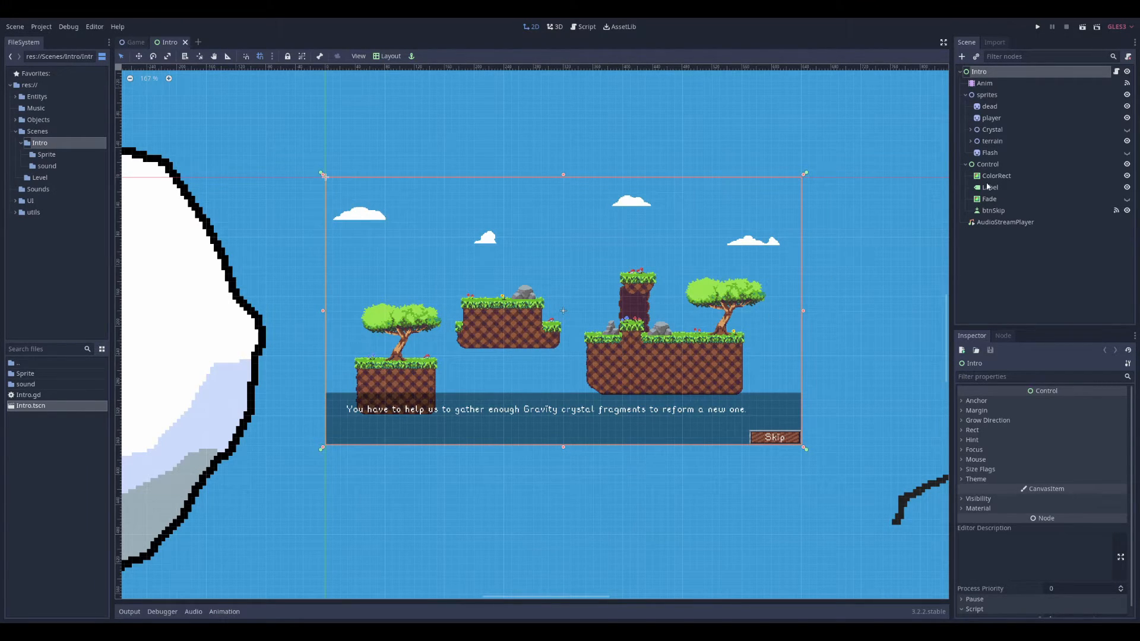
Select the Anim player and play the Intro animation from the start through its story scenes
left_click(984, 83)
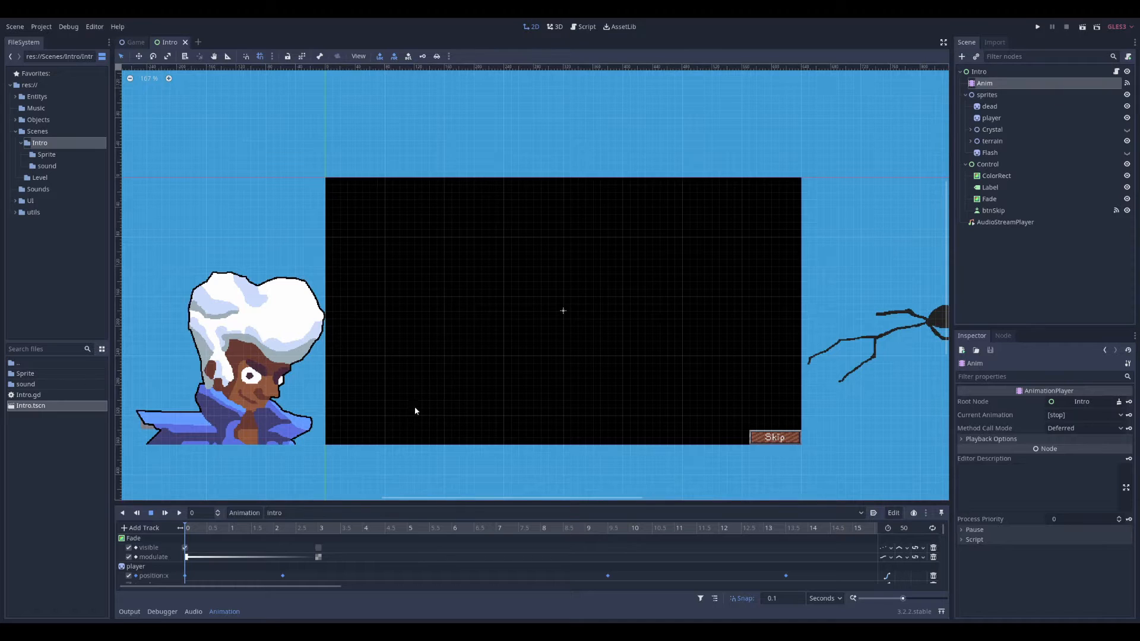
left_click(275, 513)
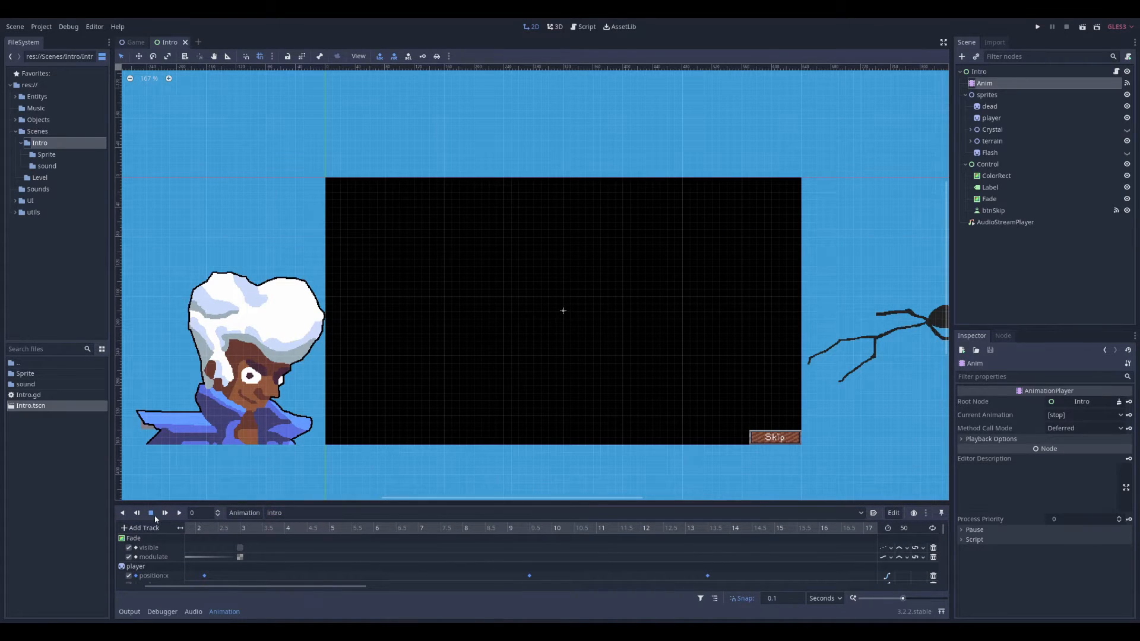
left_click(178, 513)
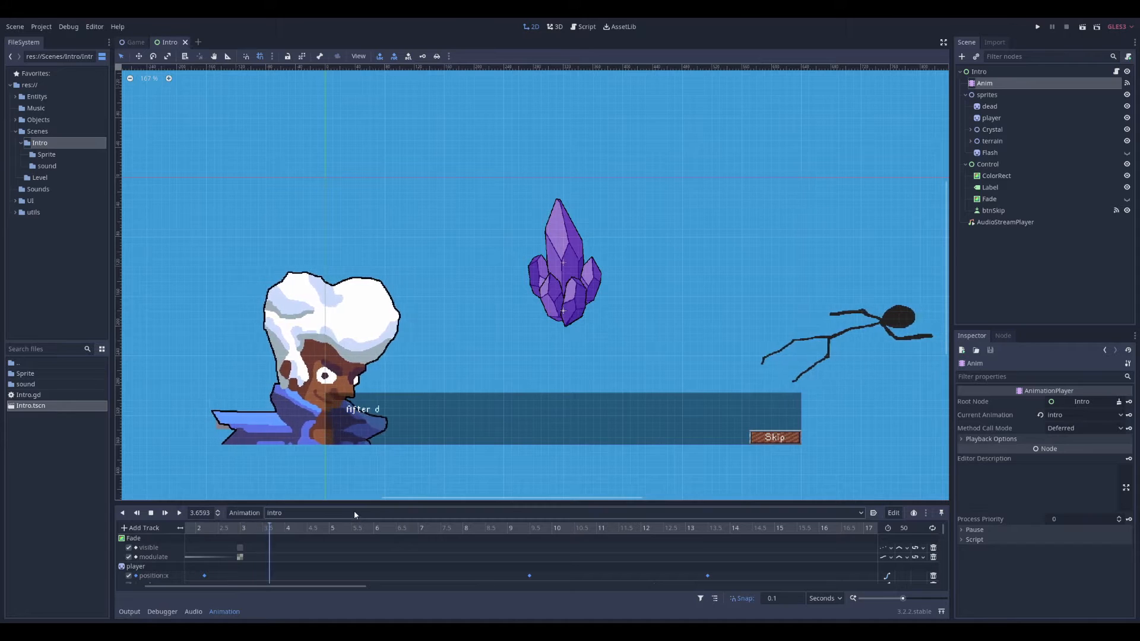
left_click(359, 527)
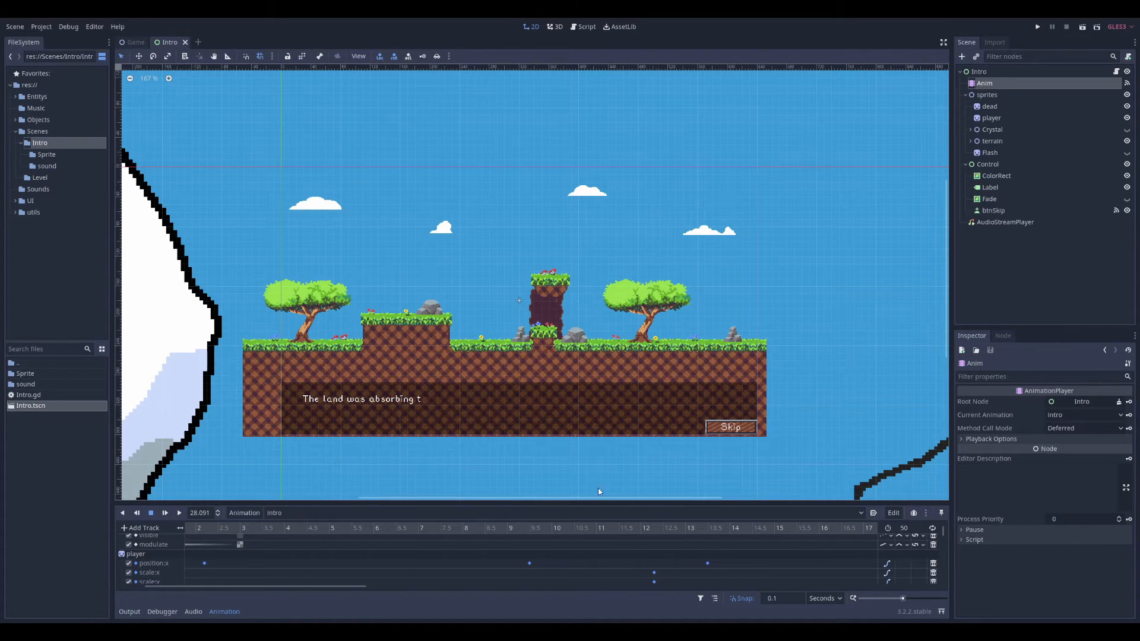
mouse_move(349, 418)
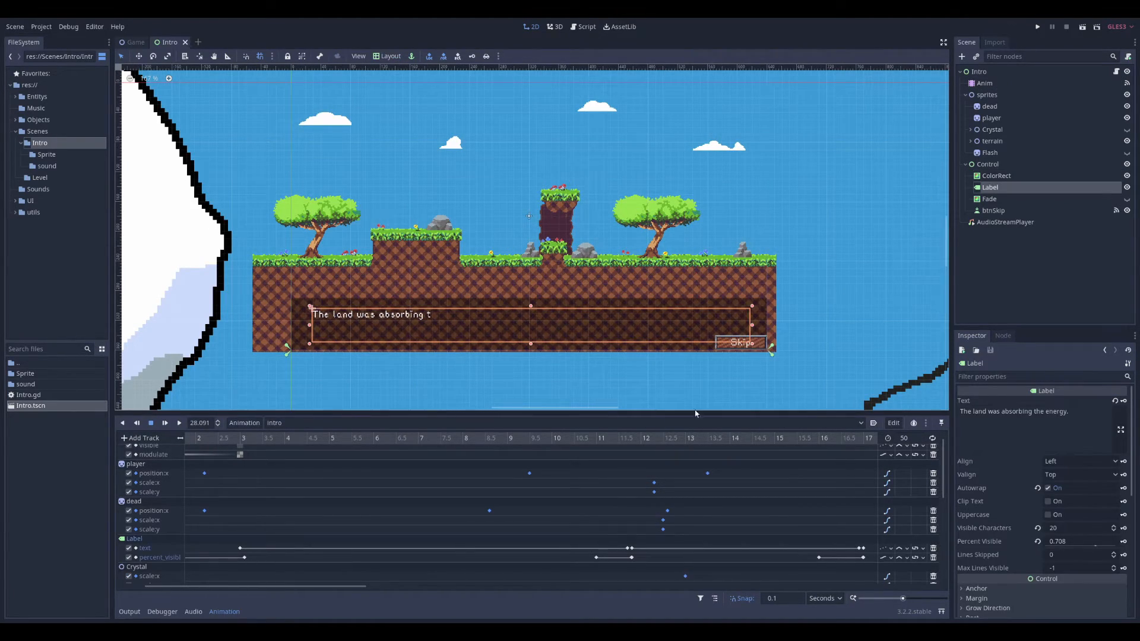
mouse_move(1045, 541)
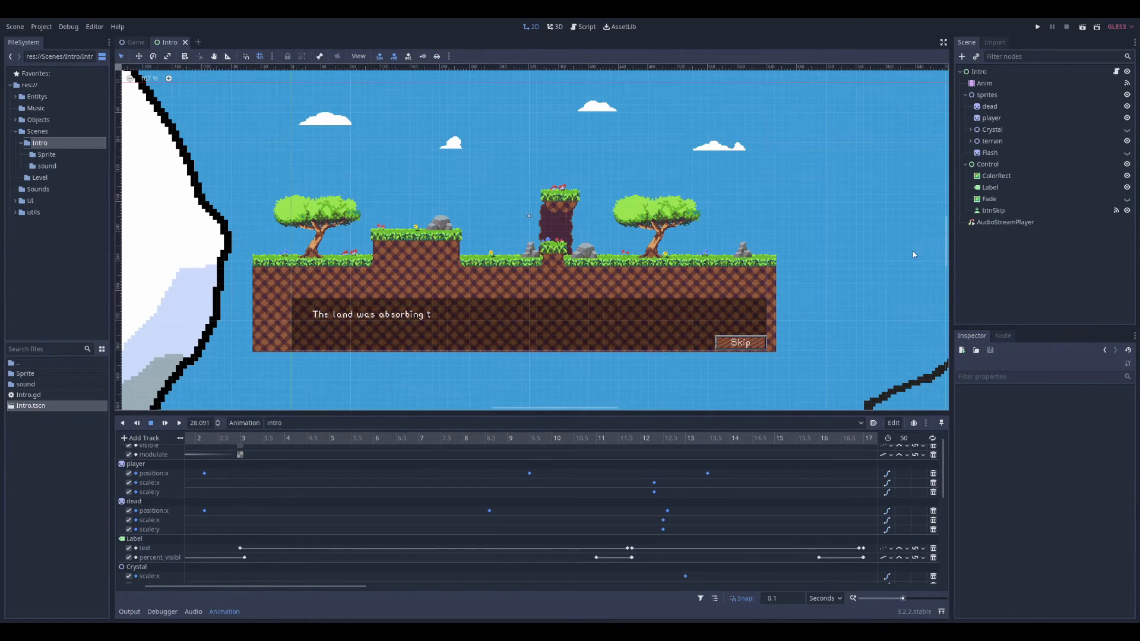
mouse_move(439, 426)
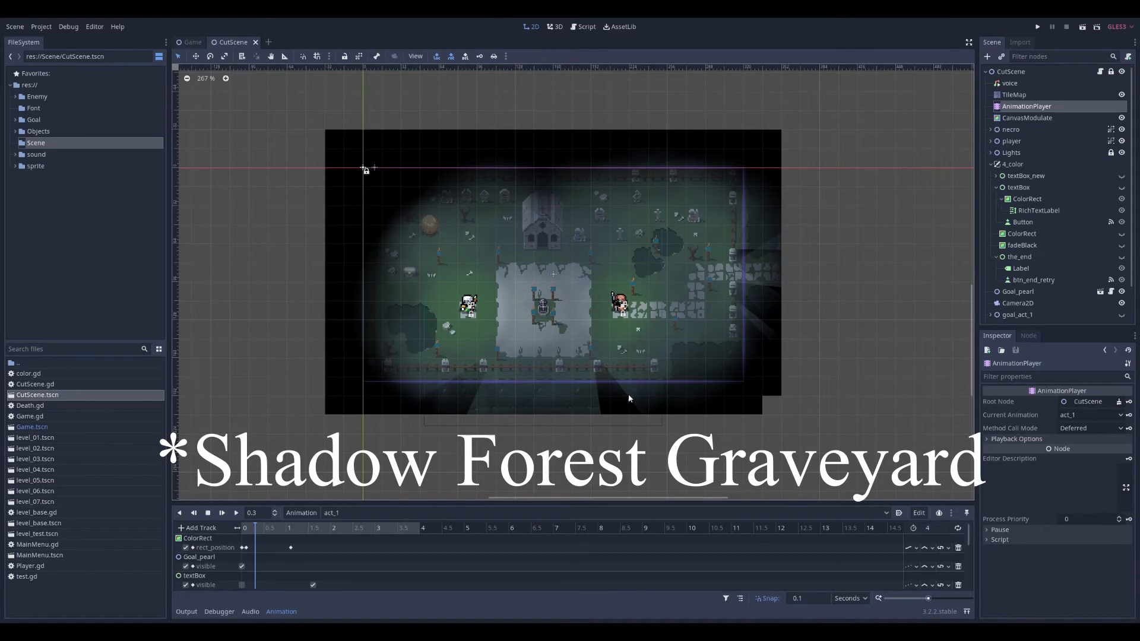
mouse_move(669, 375)
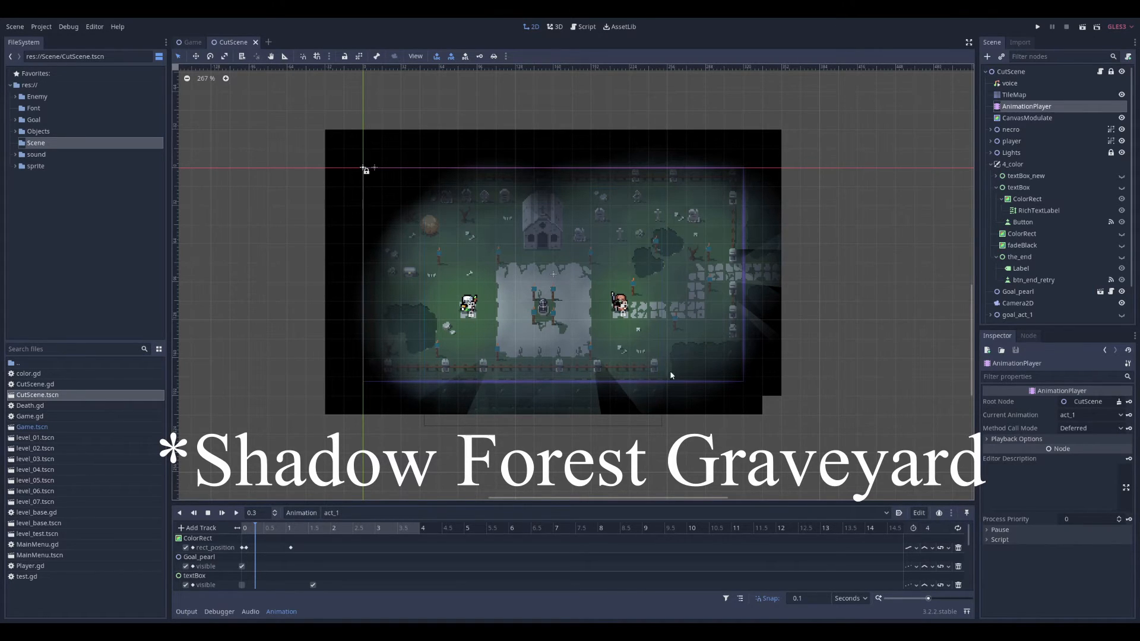
Browse the graveyard CutScene's animation list, then play act_1 from the beginning showing its tracks
left_click(332, 513)
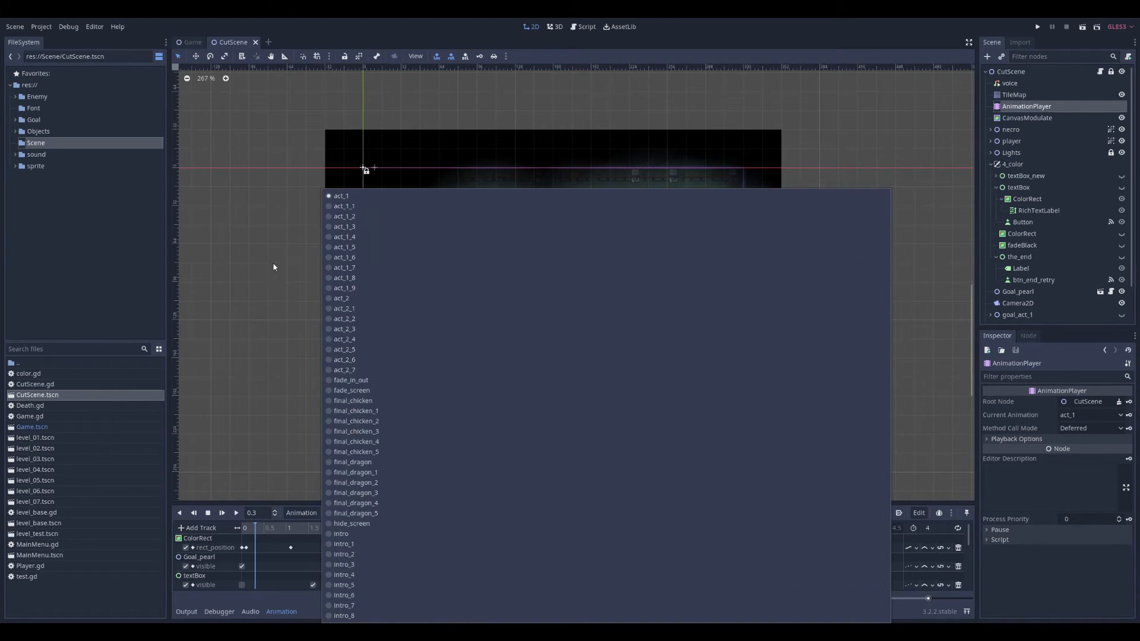
left_click(342, 196)
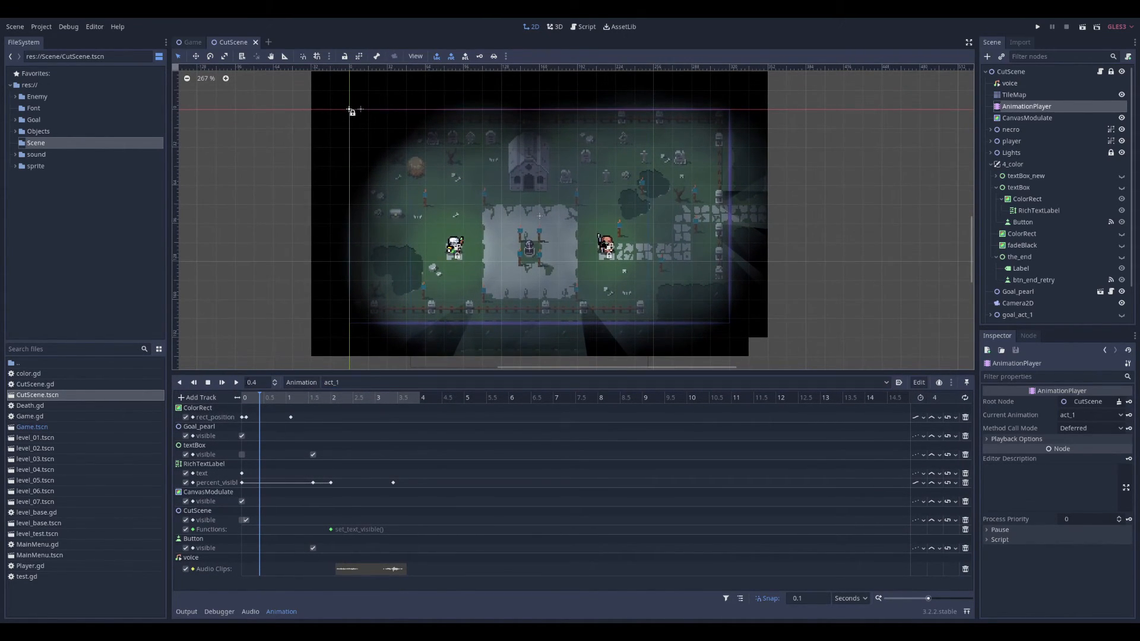
left_click(223, 382)
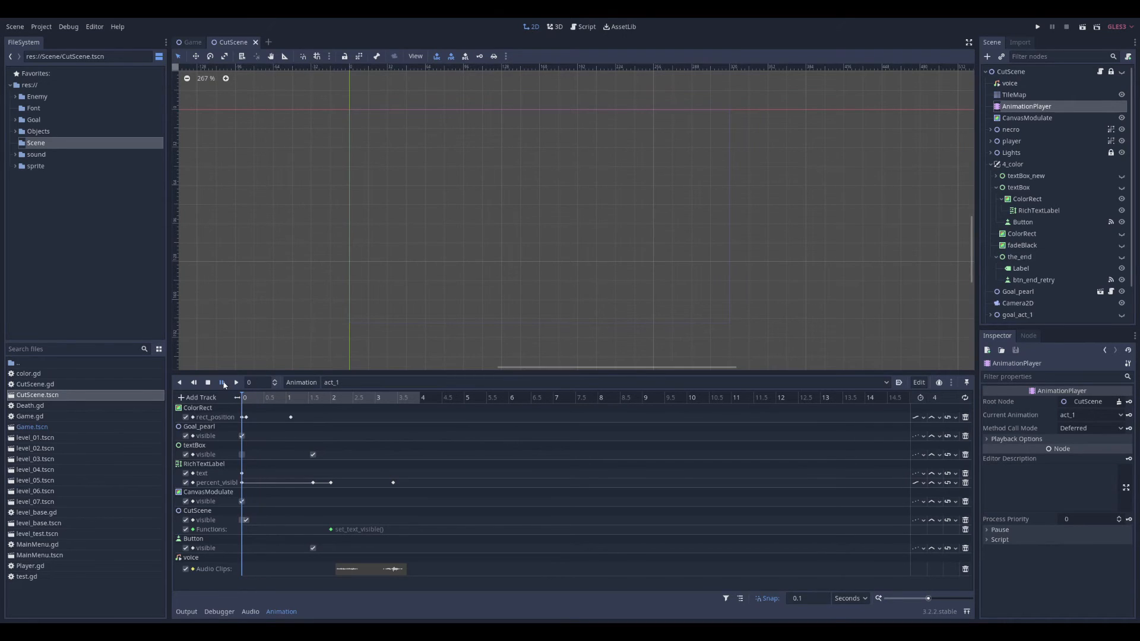
Play the act_1_1 animation so the "Ok, let's cure you" dialogue appears with its voice track
left_click(222, 381)
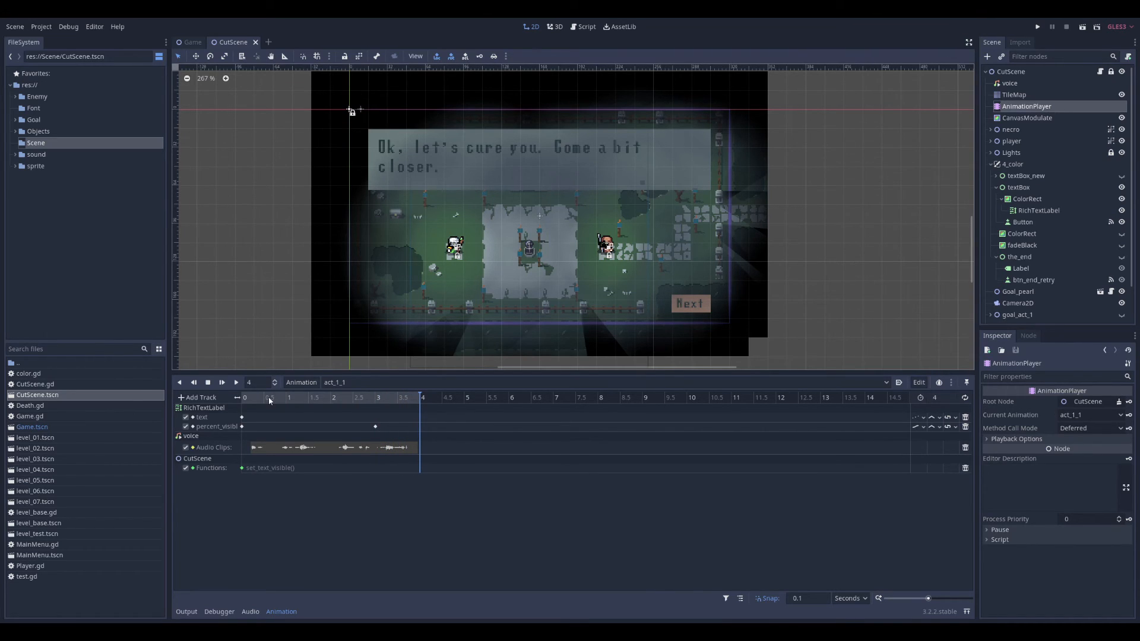
mouse_move(265, 413)
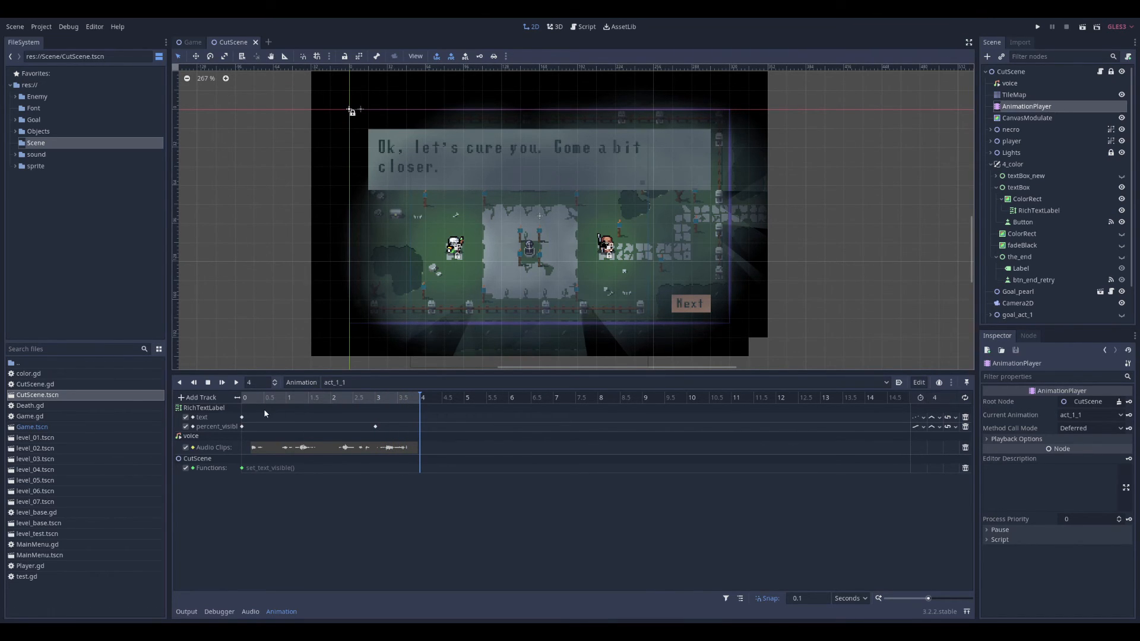
mouse_move(275, 460)
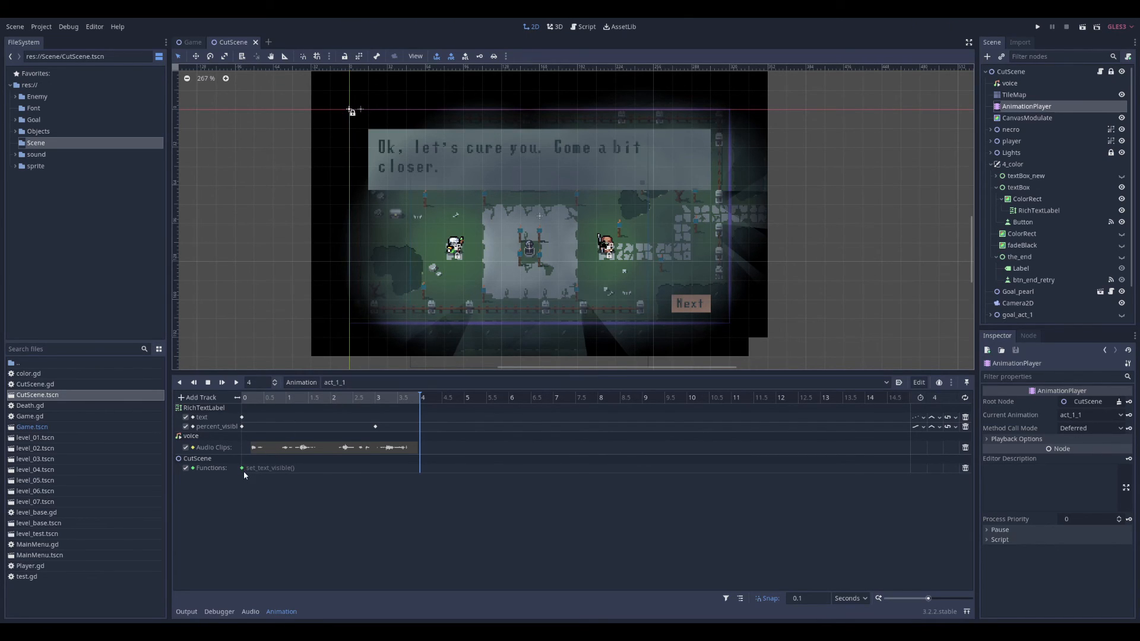
mouse_move(548, 265)
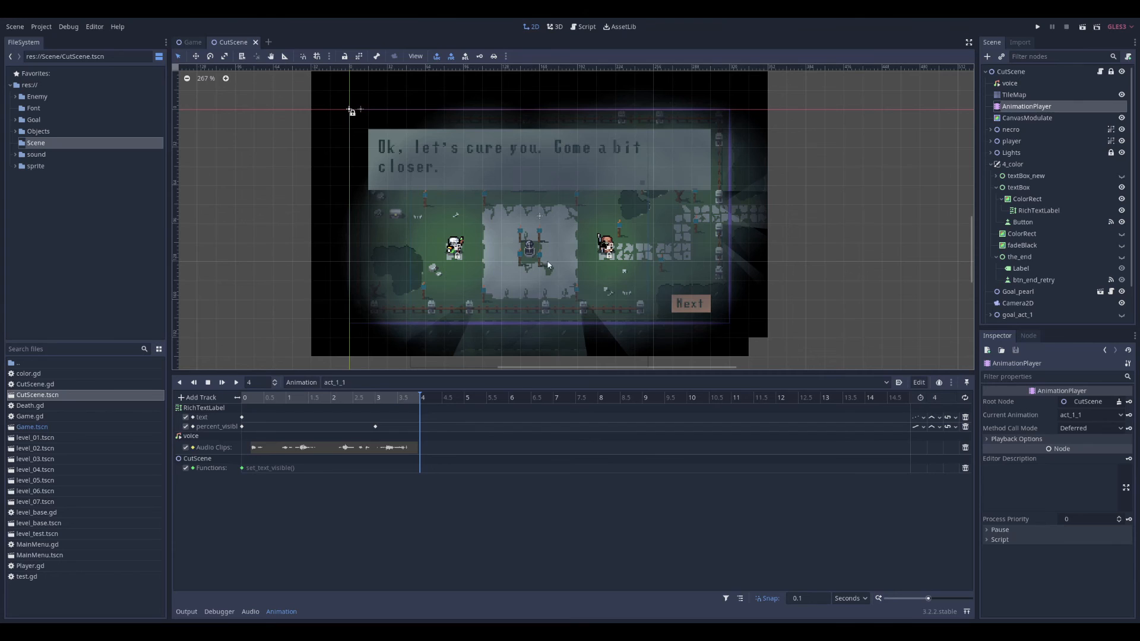
mouse_move(514, 212)
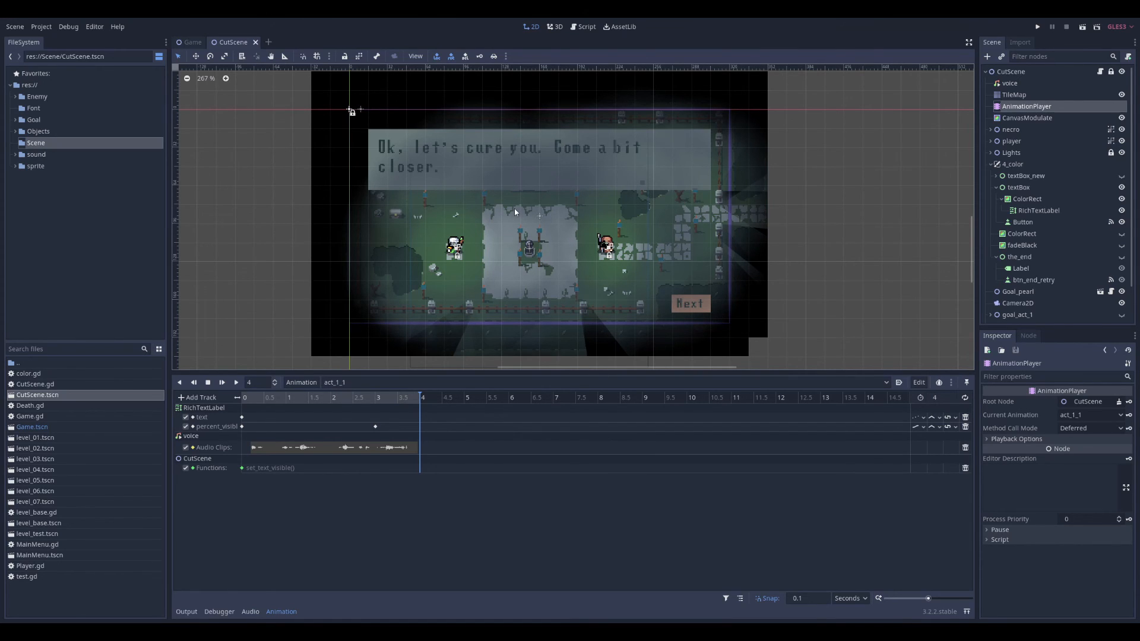
mouse_move(317, 248)
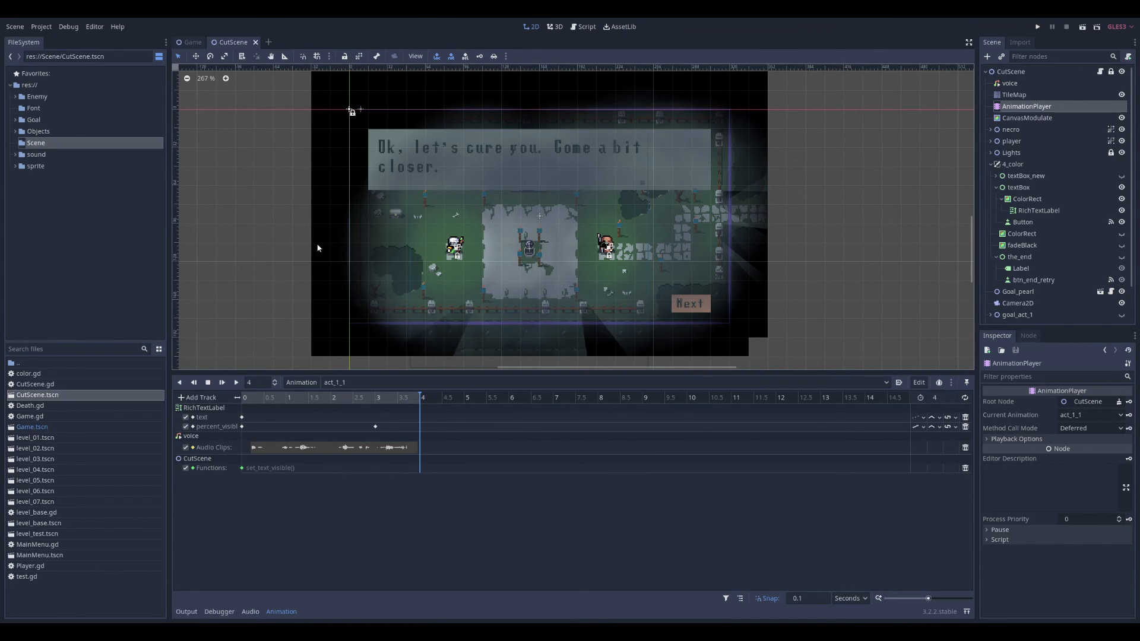
mouse_move(456, 328)
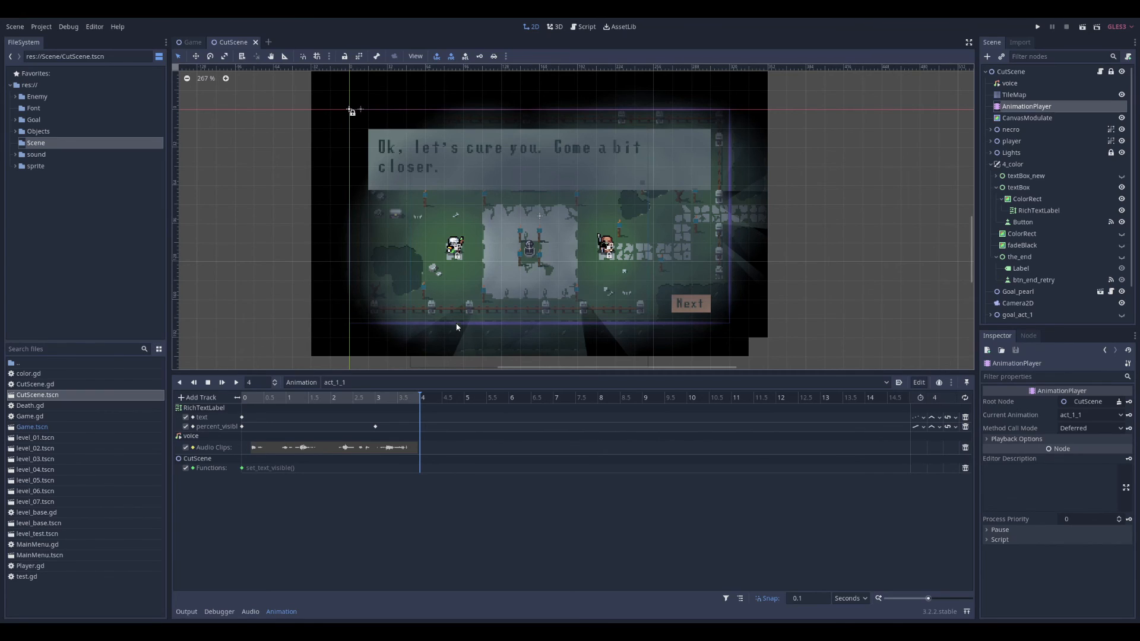
mouse_move(528, 281)
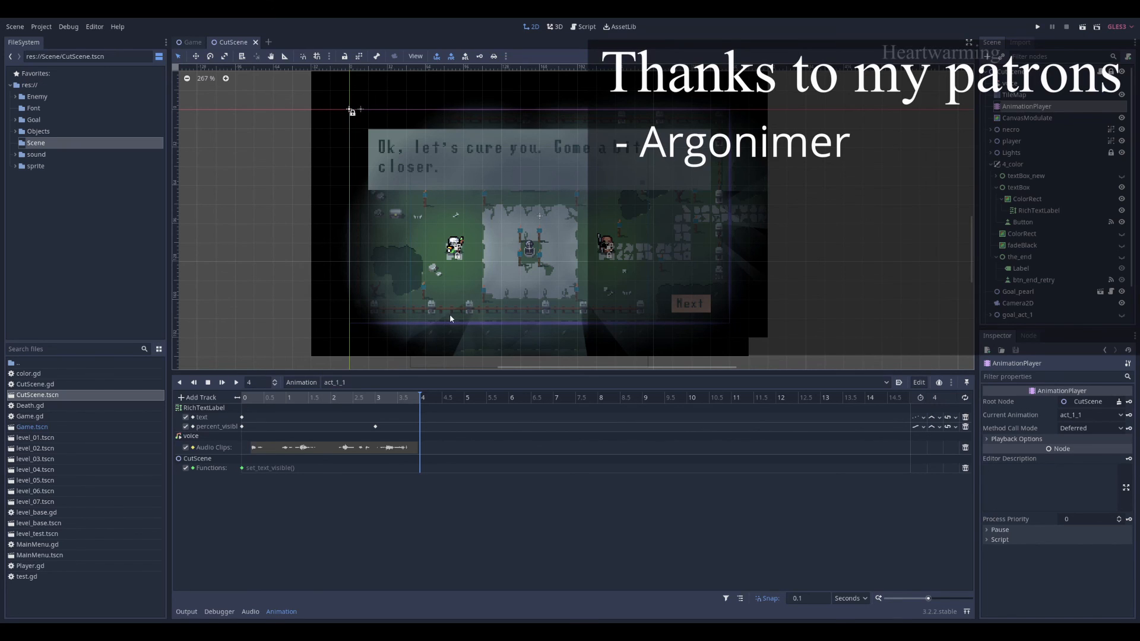
mouse_move(459, 318)
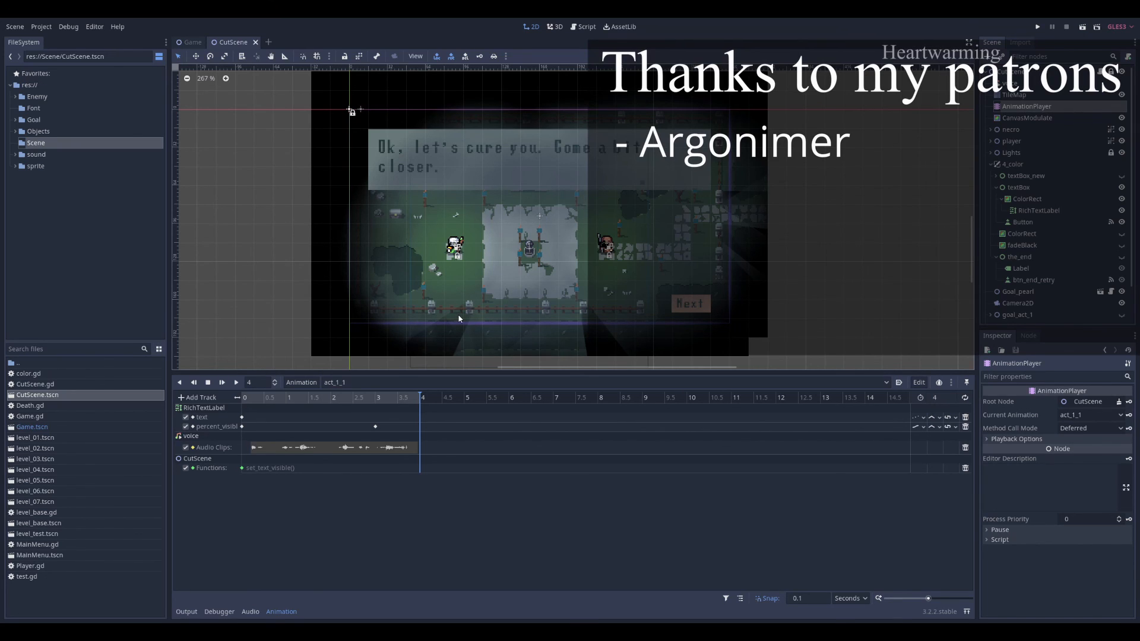